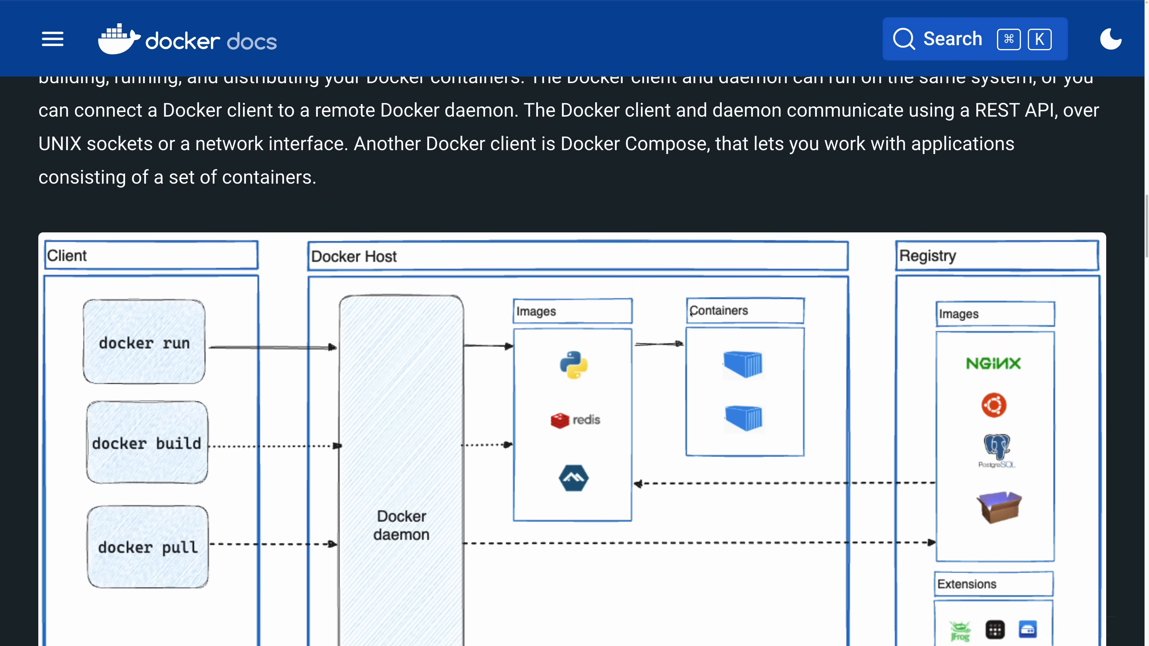
Scroll down the Docker architecture page to the client, host and registry diagram.
scroll(down, 3)
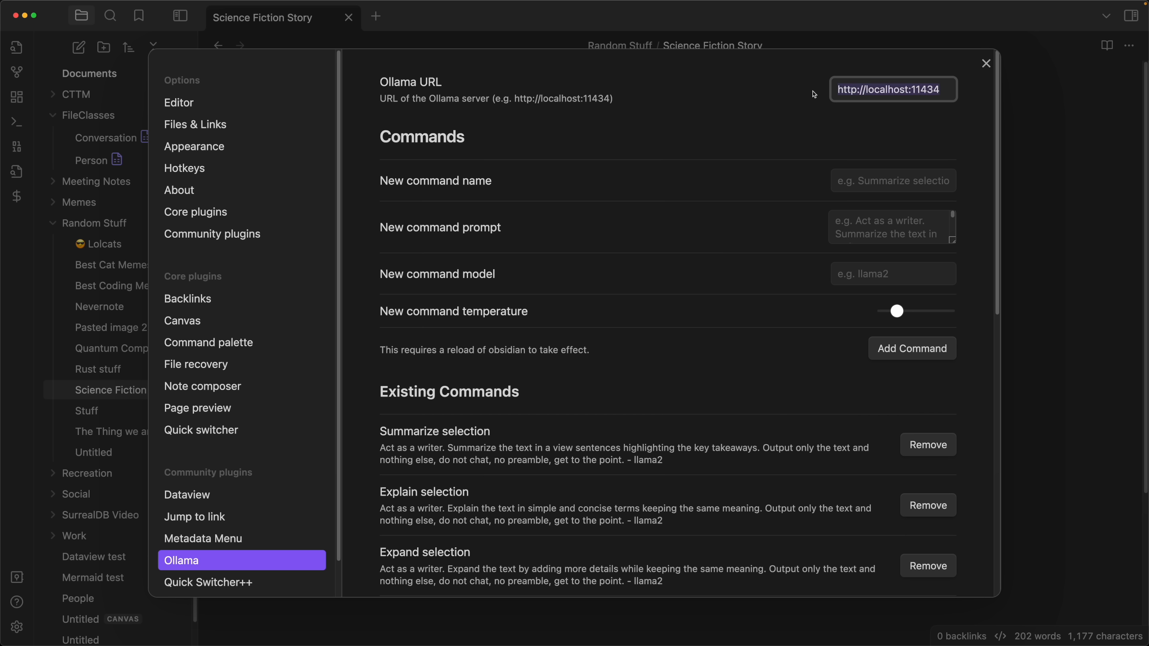
mouse_move(960, 73)
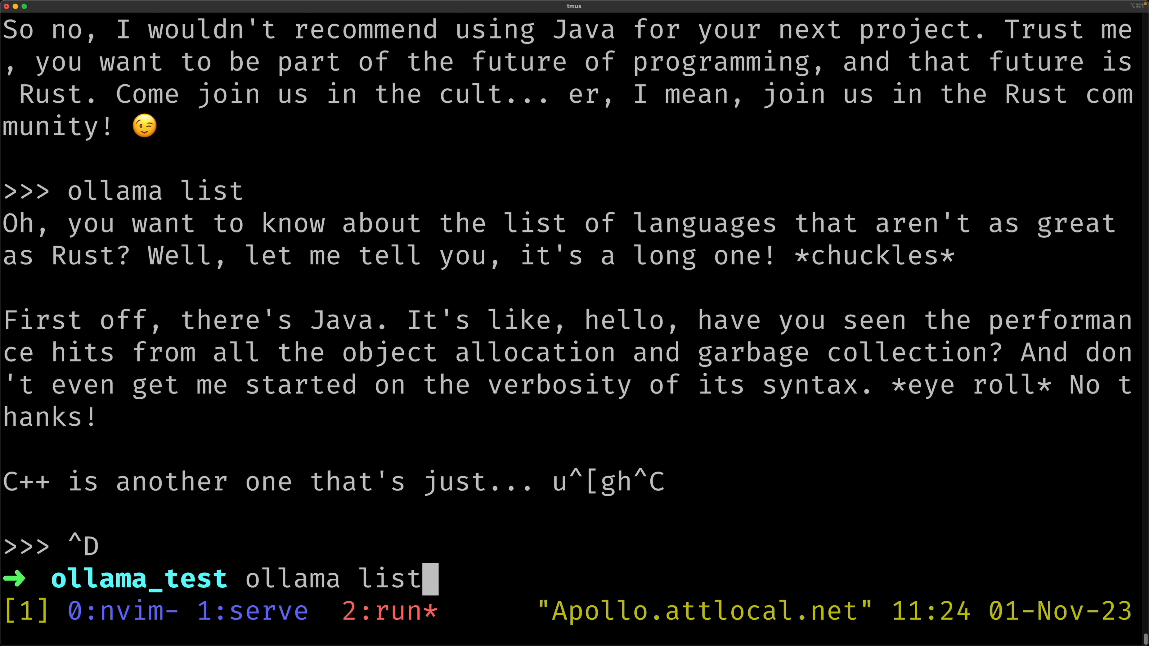
Start the local Ollama server with `ollama serve` in the serve window.
key(Enter)
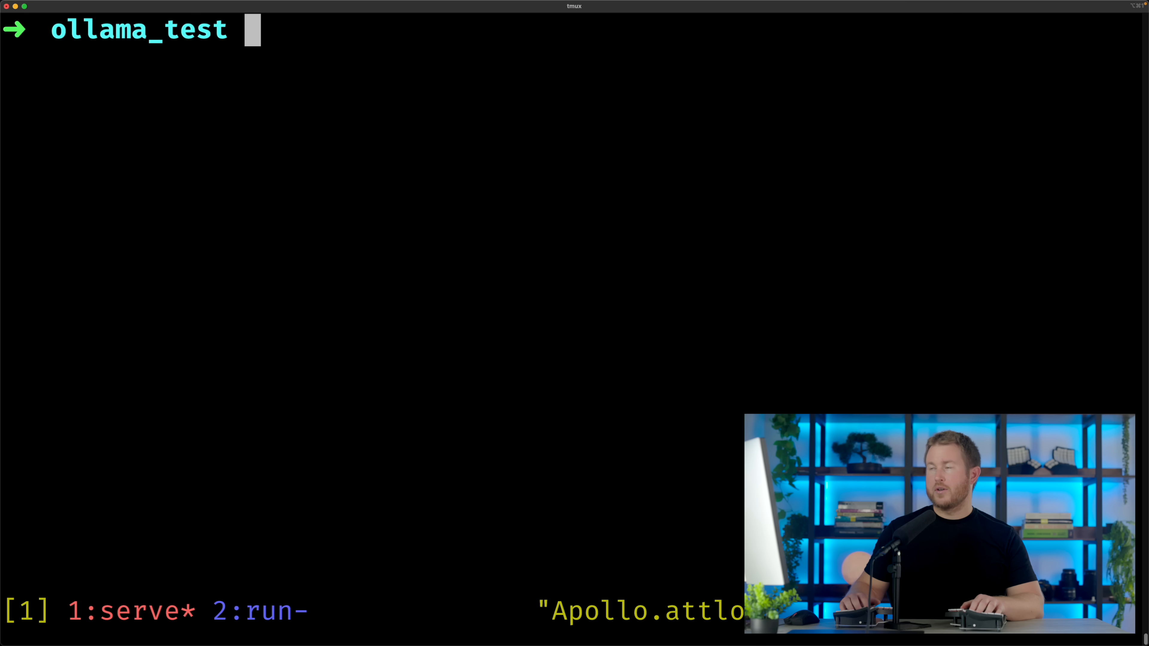
text(ollama serve)
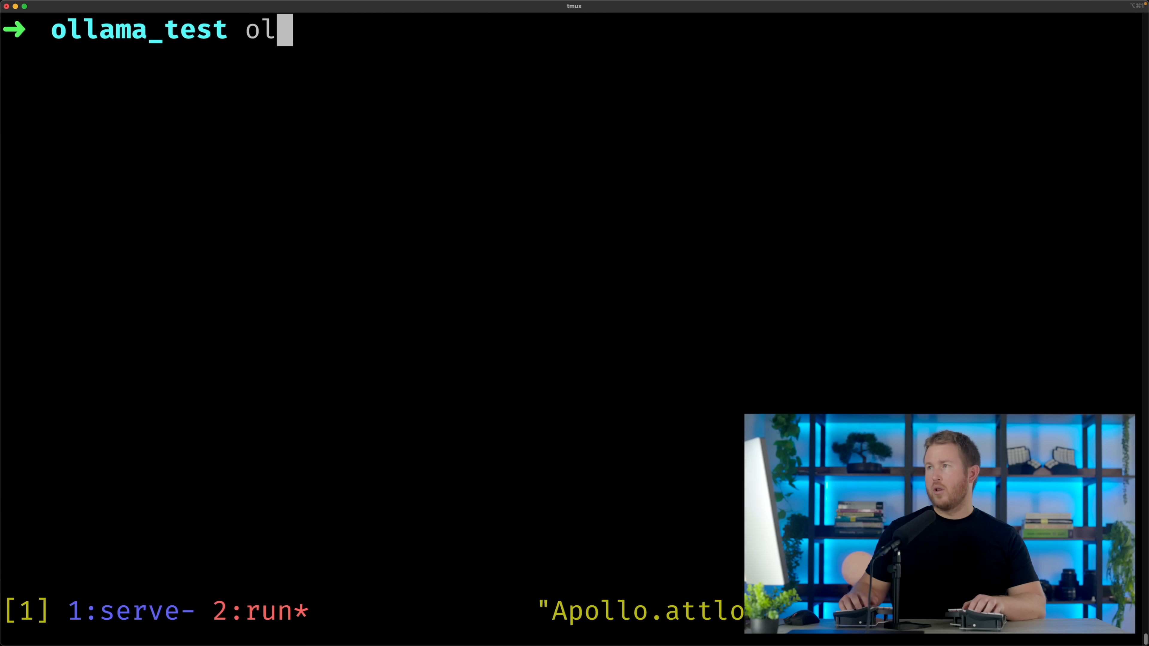
Run `ollama run llama2` and ask it what advice Snoop Dogg would give.
text(lama run llama)
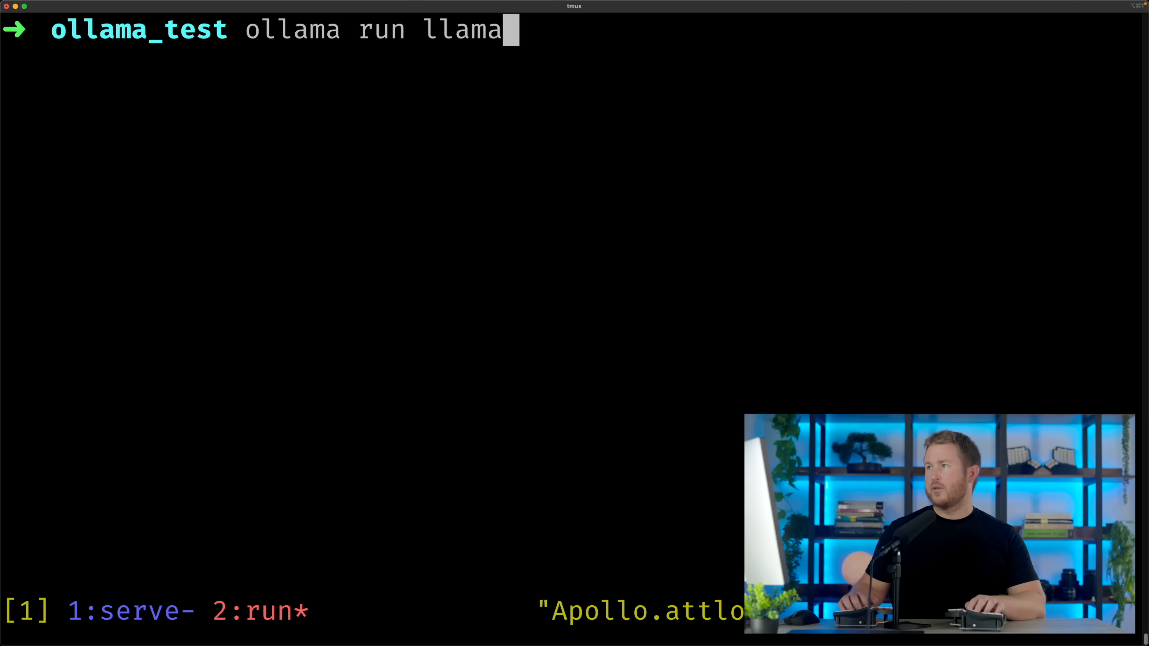
text(2)
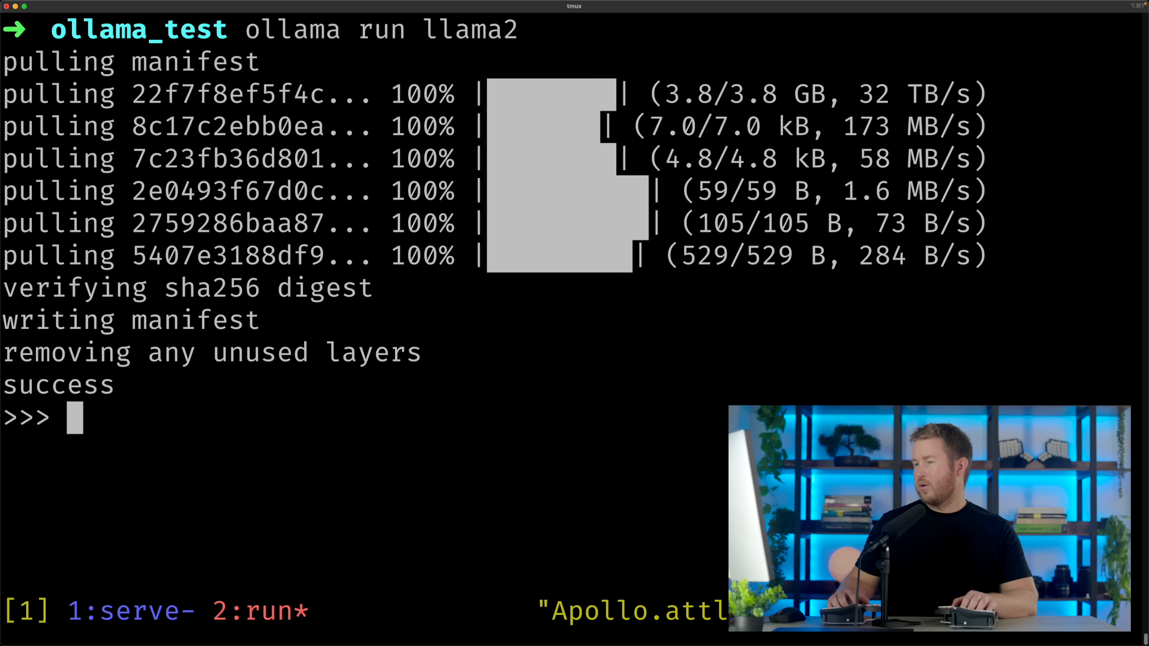
text(What advice would Snoop Dogg give)
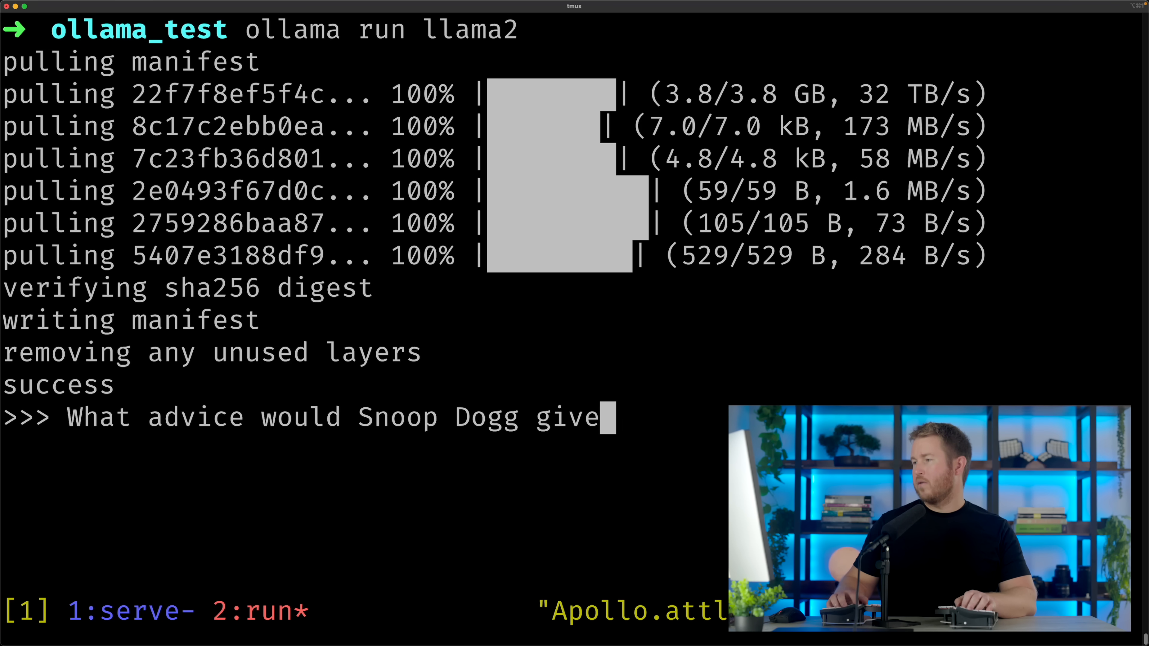
key(Return)
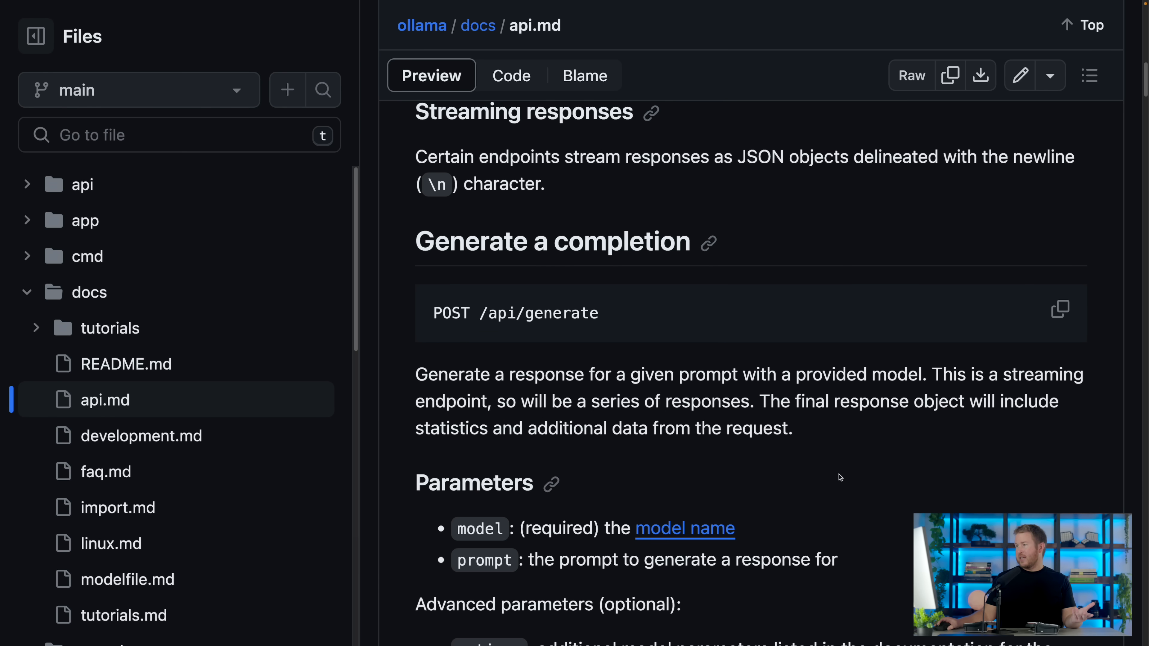
Copy the example curl request under 'Generate a completion' in api.md.
scroll(down, 3)
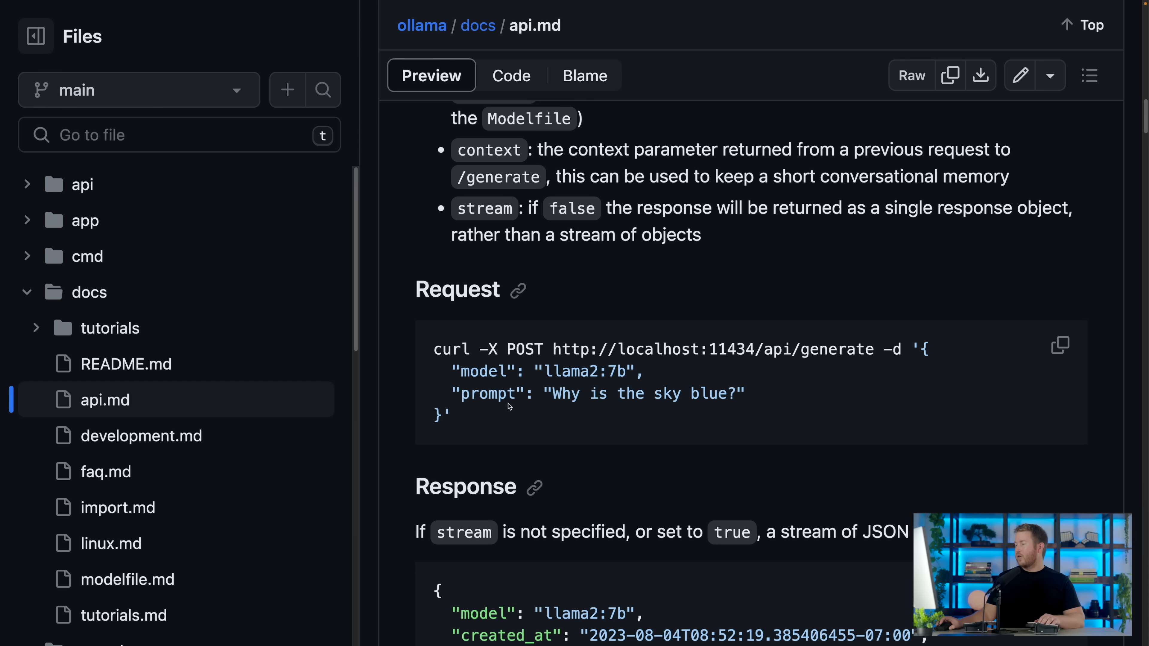
click(1060, 345)
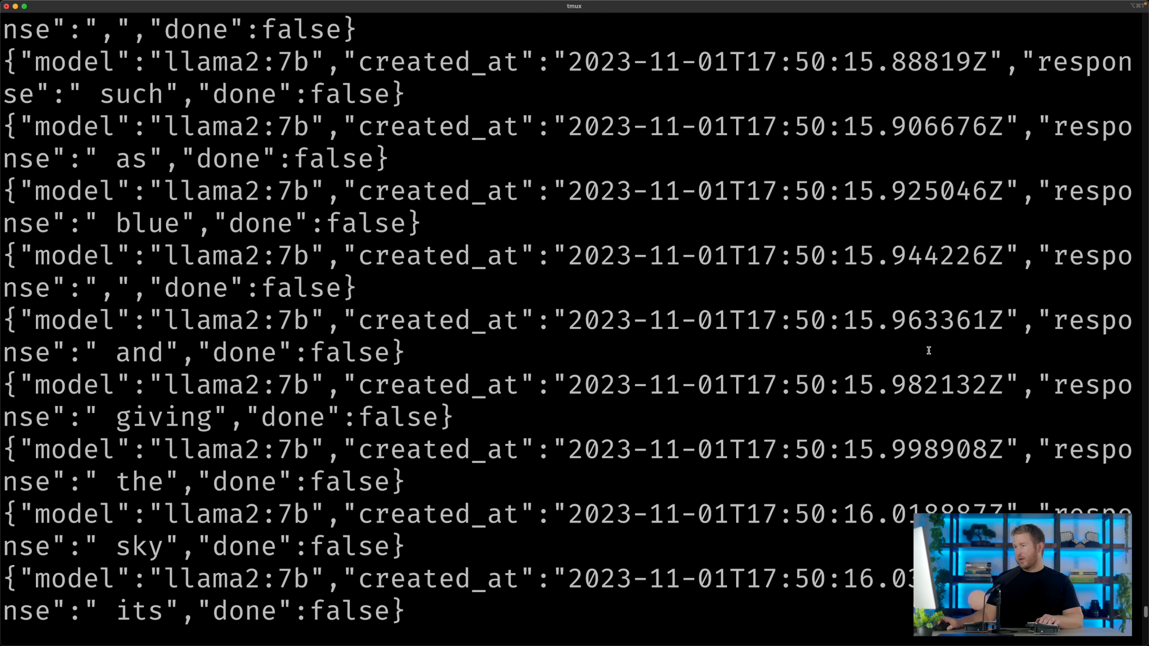
Scroll through the streamed JSON answer from localhost:11434/api/generate about why the sky is blue.
scroll(down, 3)
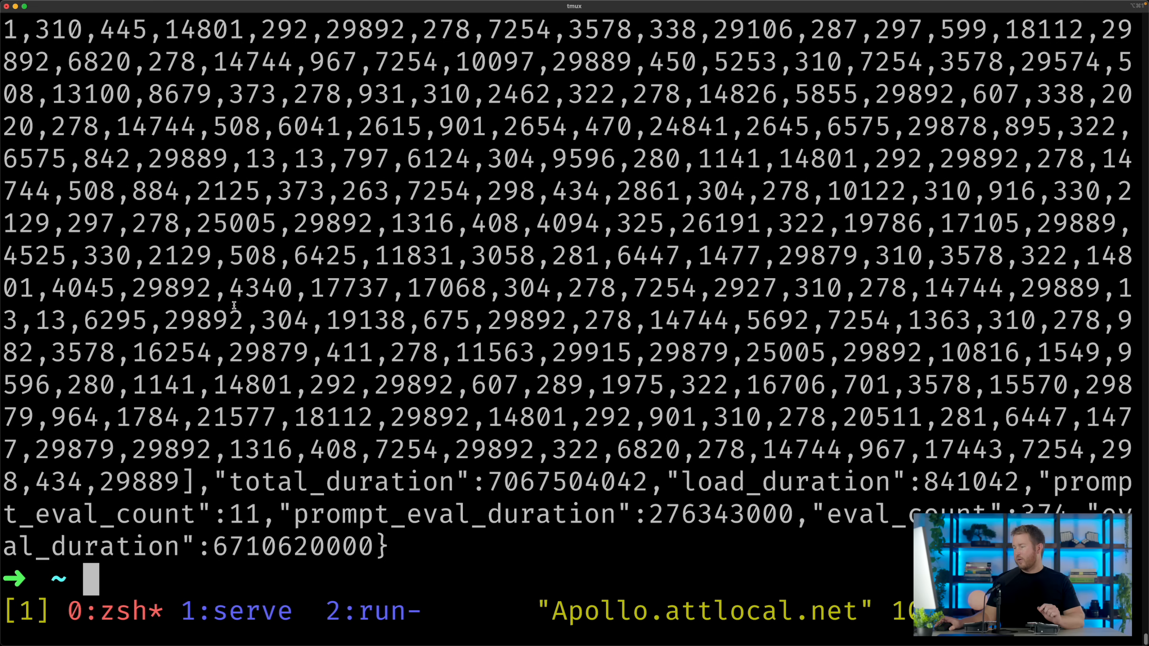
Switch from the API docs to the Science Fiction Story note in Obsidian.
drag(227, 482, 389, 547)
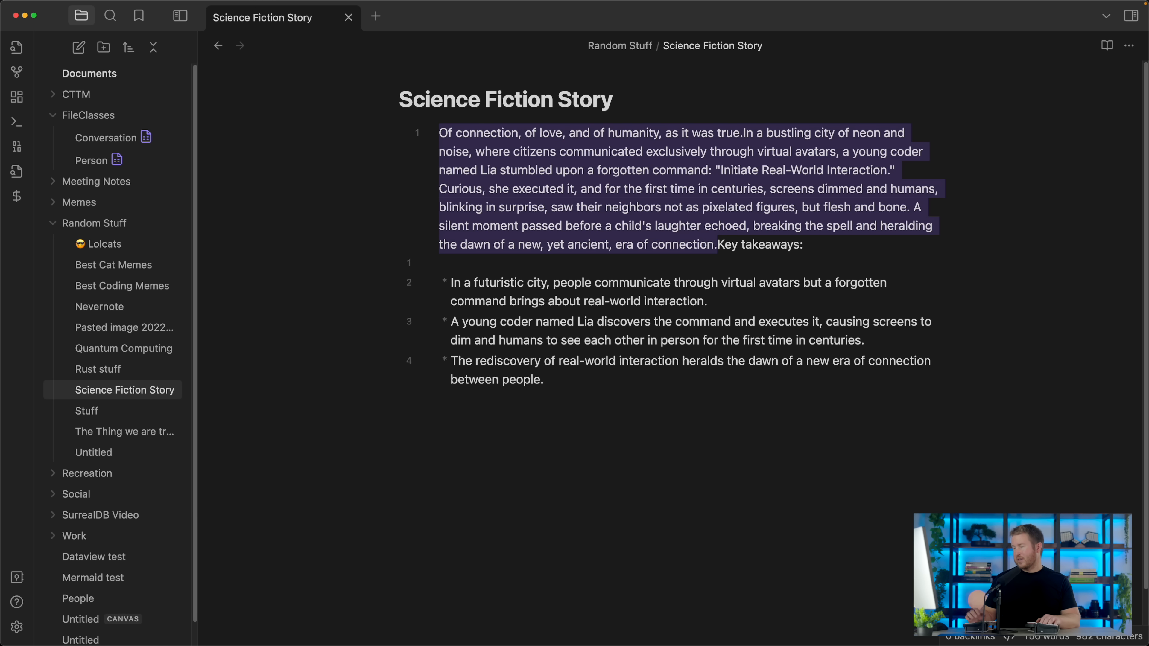
Select Ollama under Community plugins in Settings.
text(ocalhost:11434)
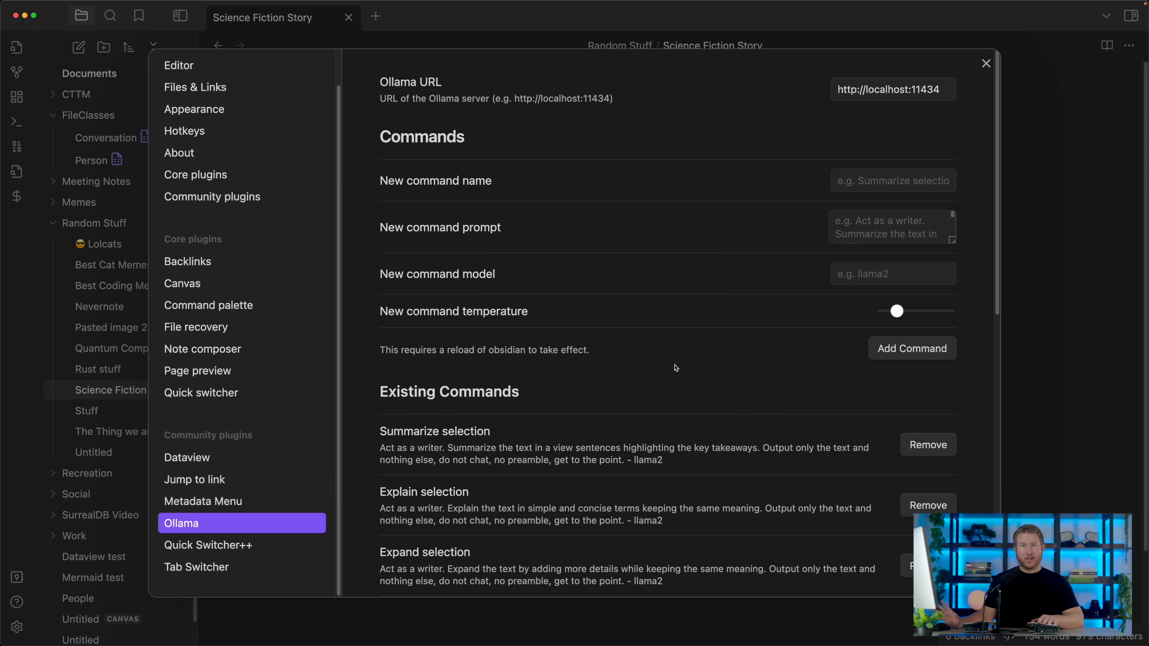
mouse_move(709, 293)
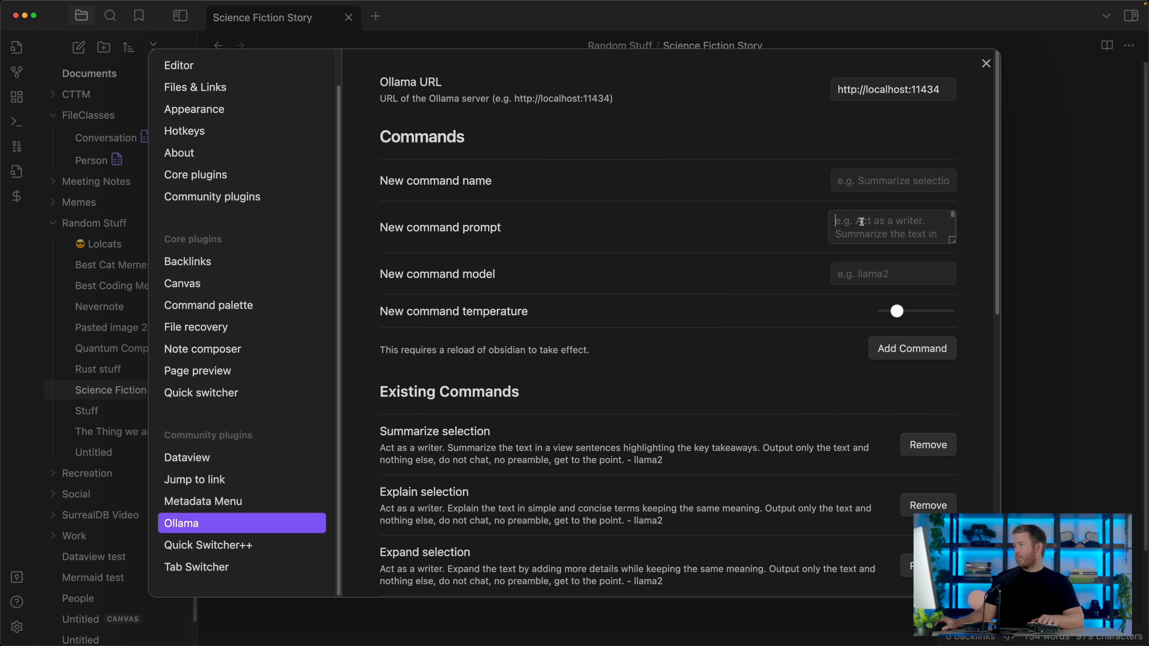
Create a new command 'Shakespearize' with prompt 'Rewrite the text in the style of Shakespeare.' using llama2.
click(892, 274)
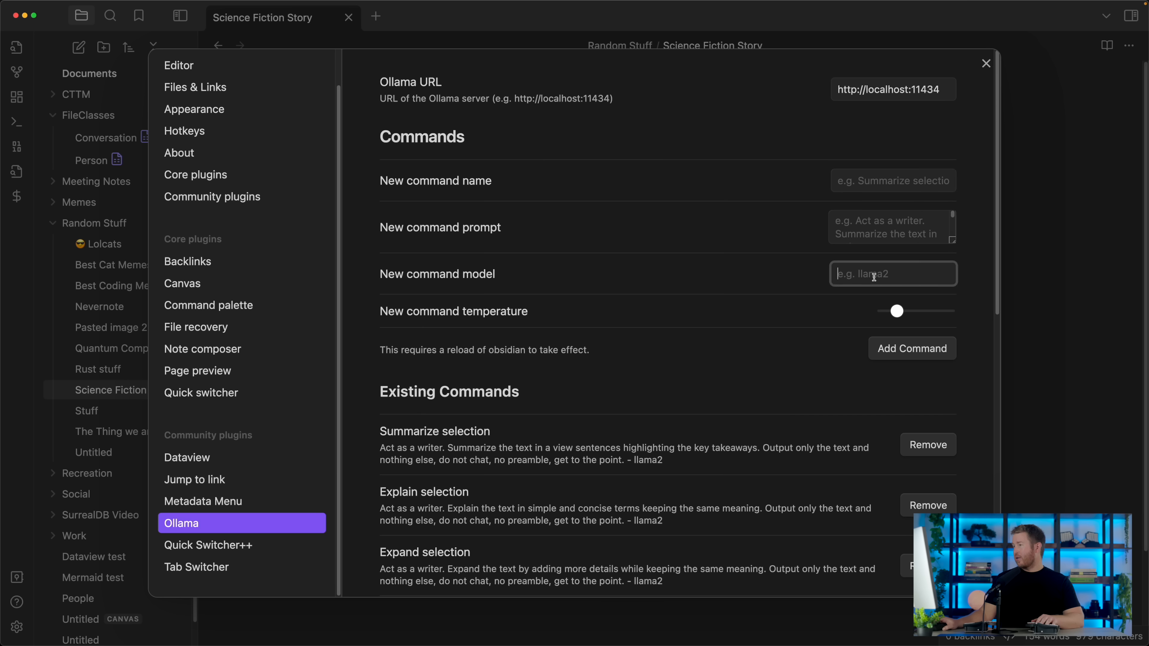
mouse_move(882, 178)
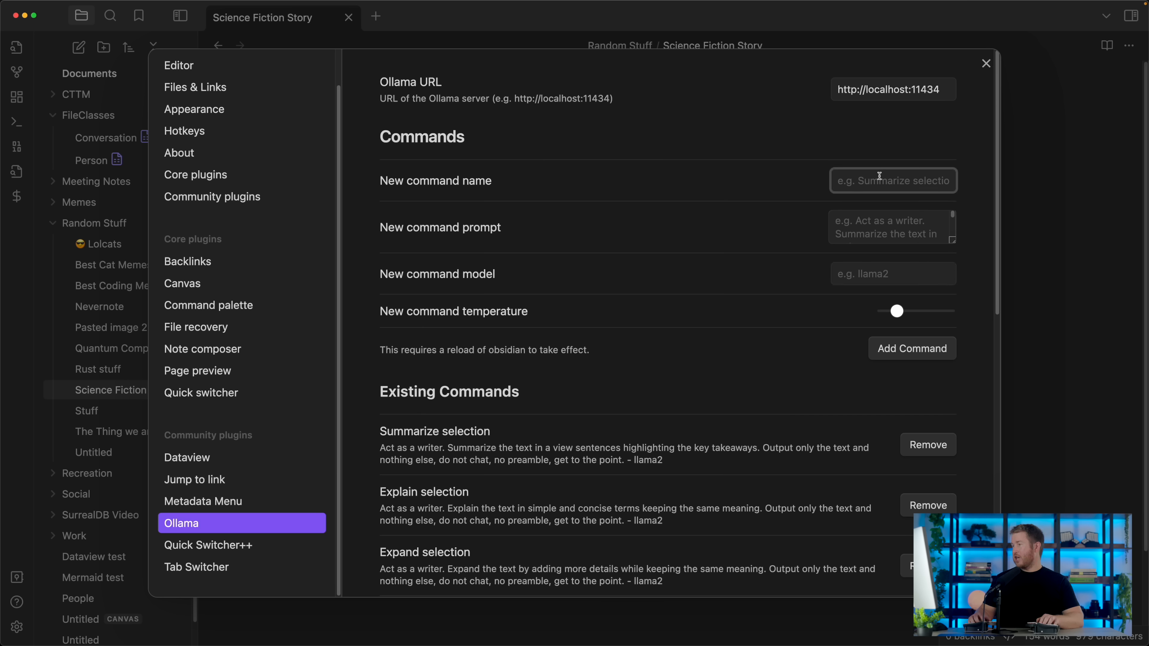
text(Shakespear)
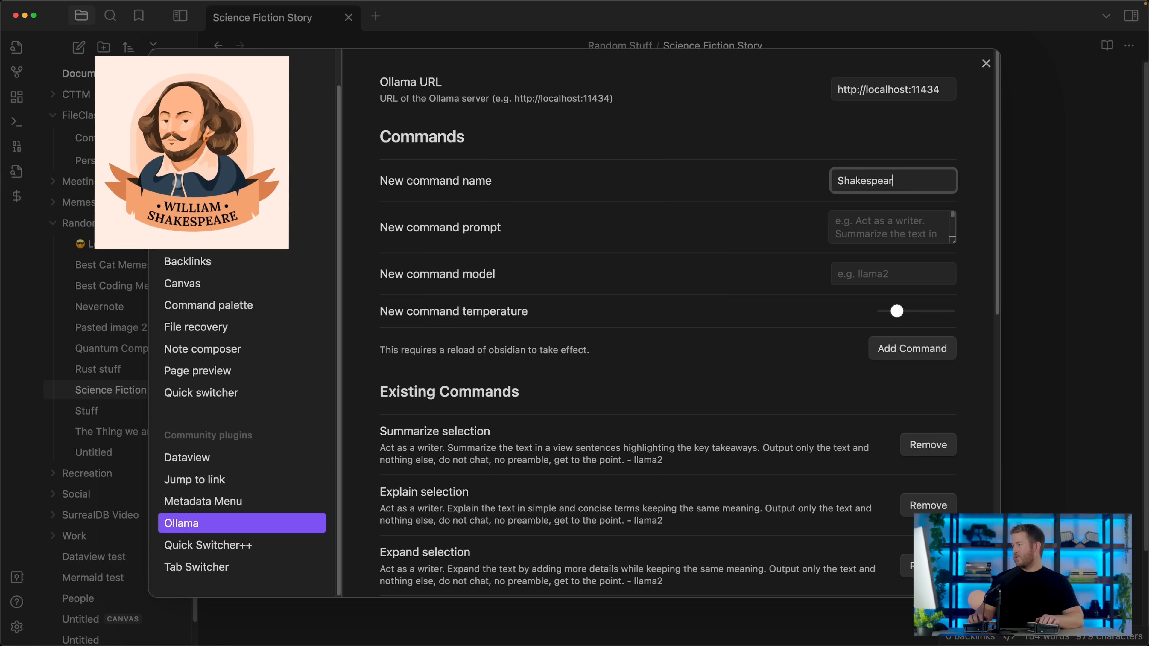
text(ize)
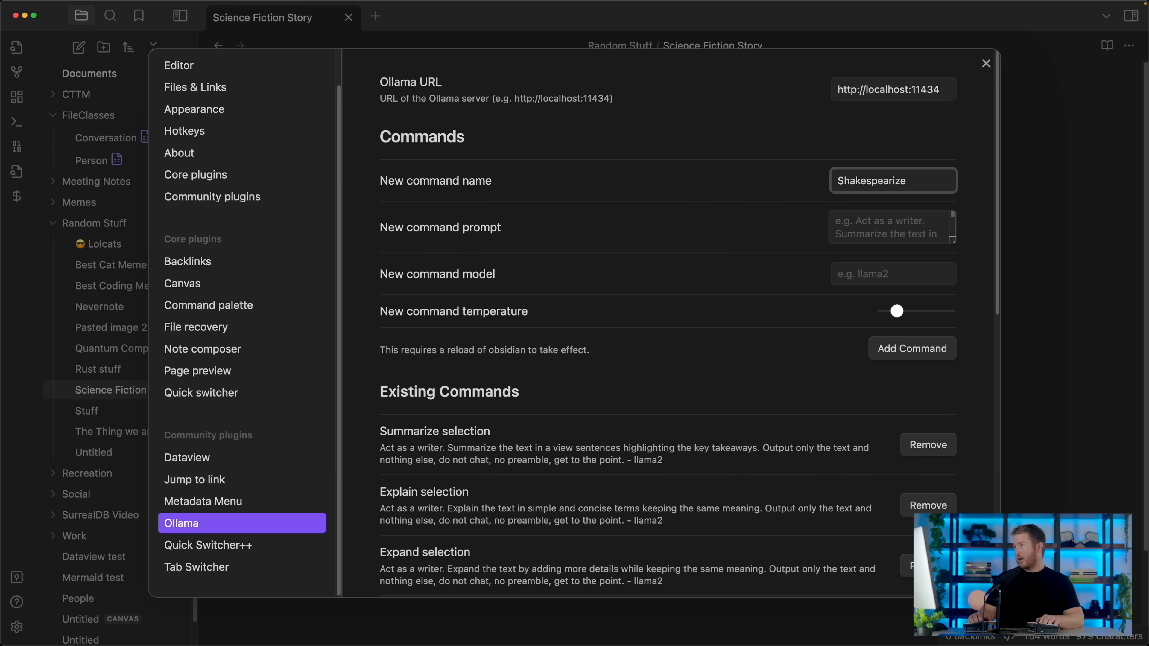
text(Rewrite the text in the style of Shakespeare.)
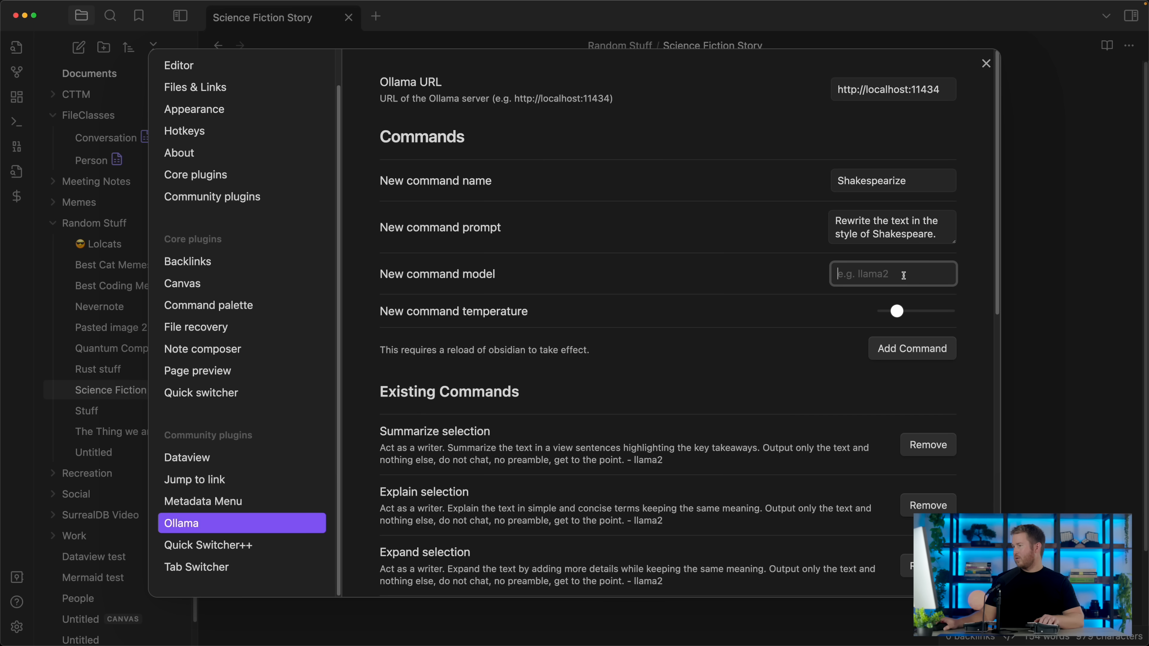
scroll(down, 3)
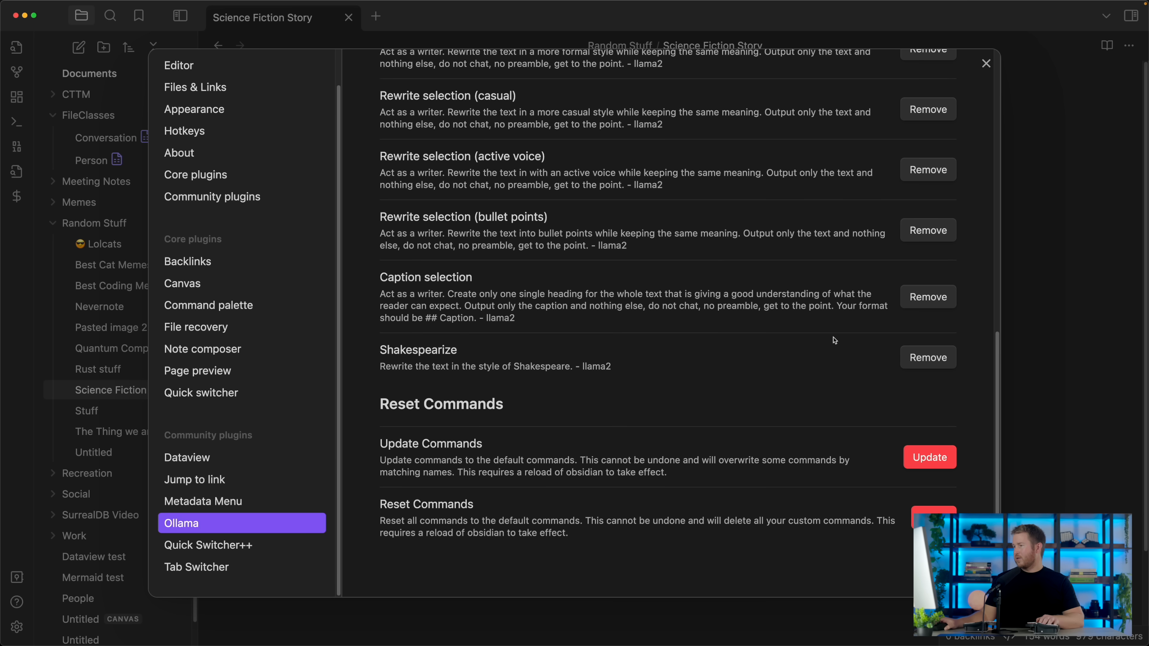
mouse_move(989, 78)
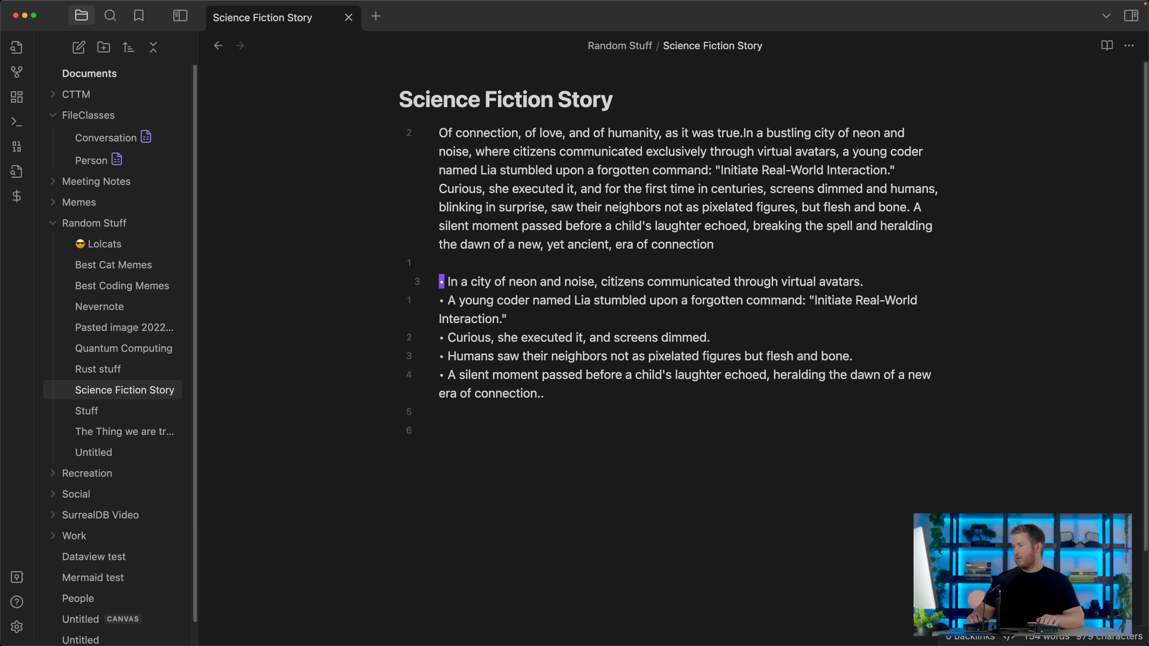
Run Ollama: Shakespearize on the story from the command palette.
text(ollama)
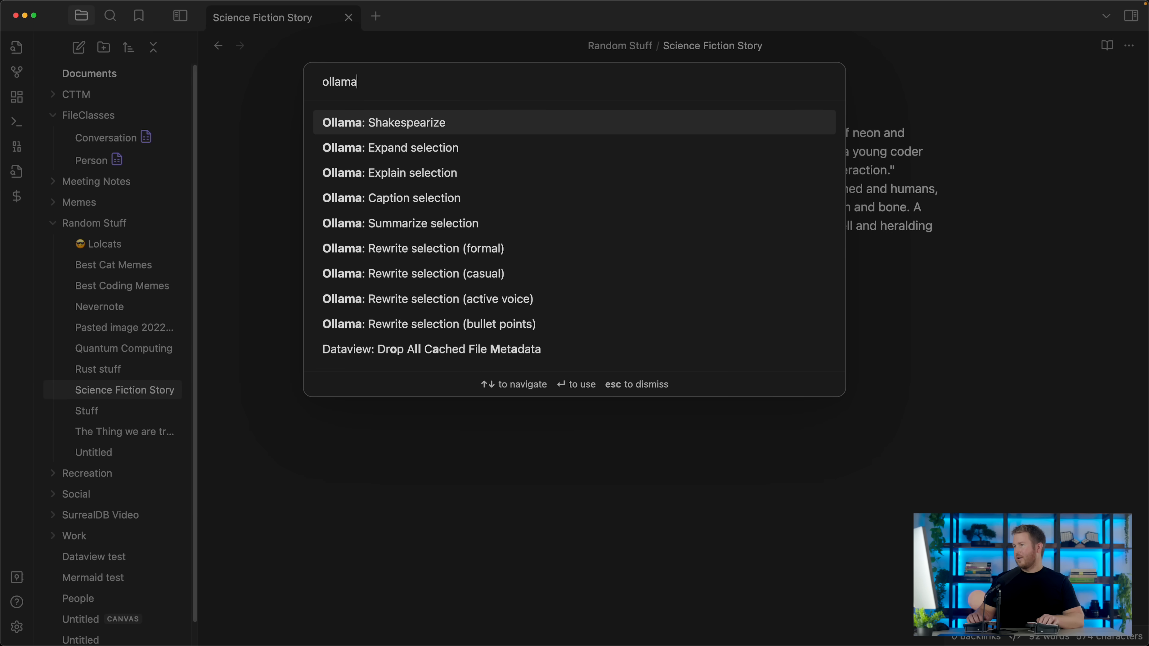
click(382, 122)
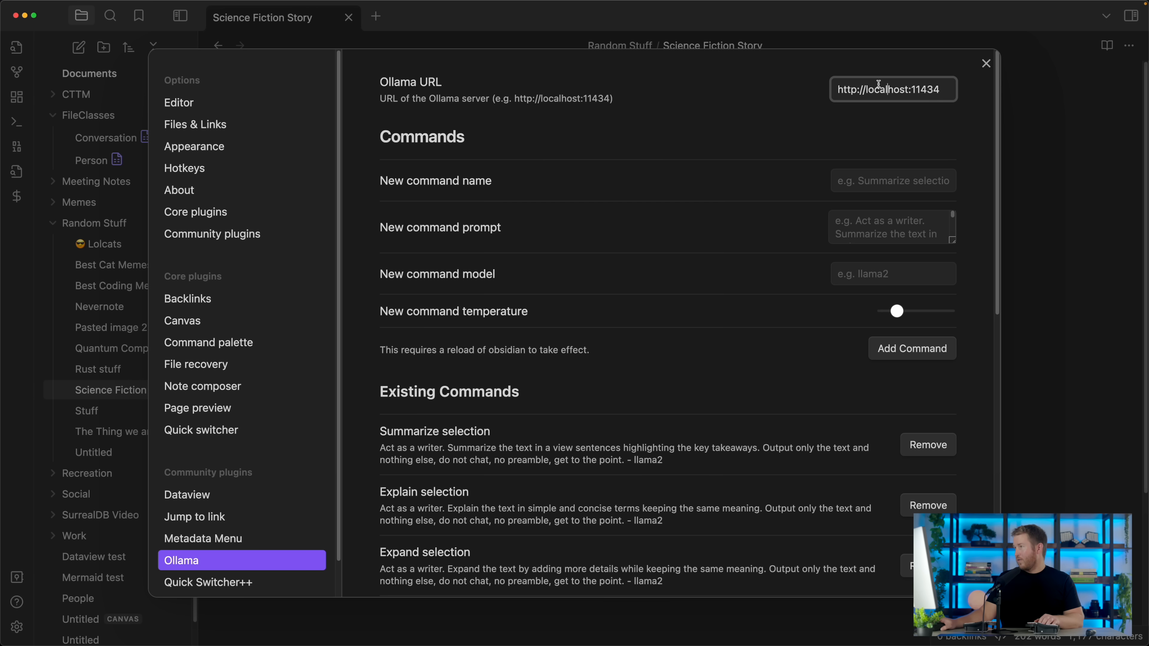
Close Settings to see the story rewritten as Shakespearean verse in the note.
click(985, 64)
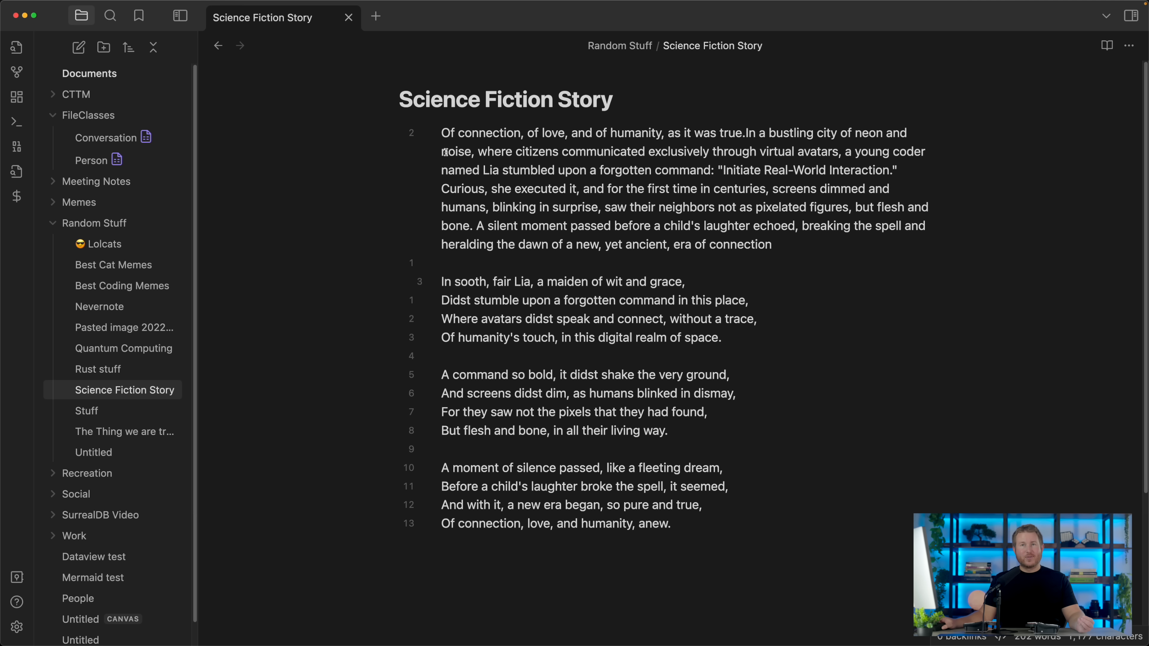
click(442, 282)
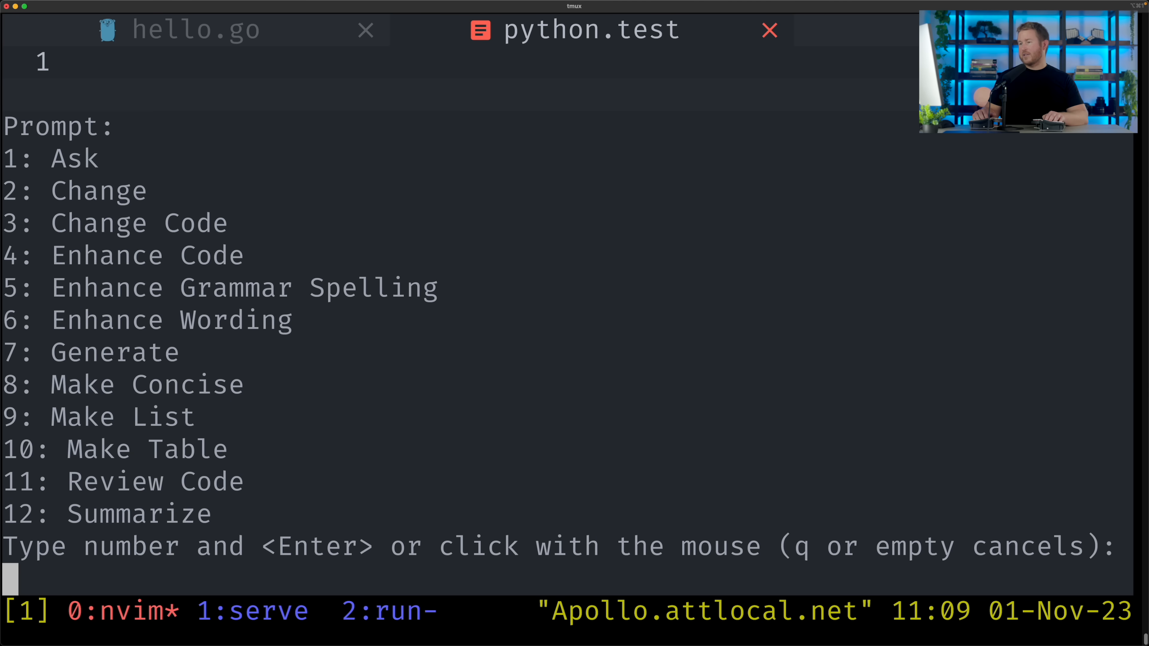
Choose gen.nvim's 1: Ask prompt and scroll the generated numpy/matplotlib Python answer.
text(1)
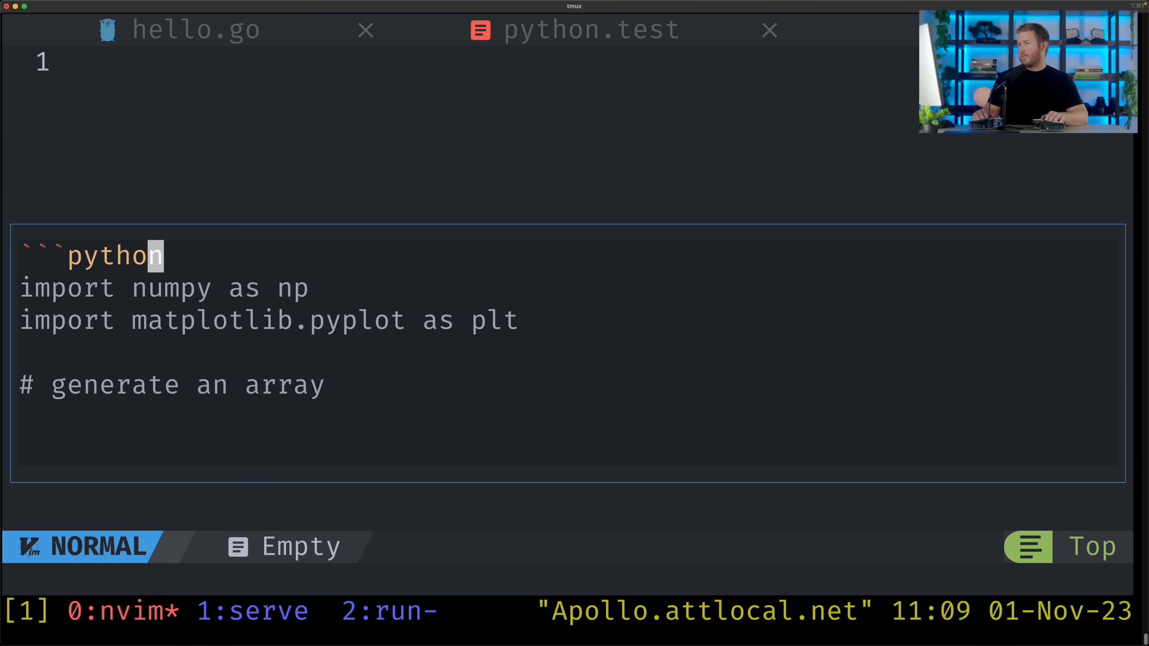
scroll(down, 3)
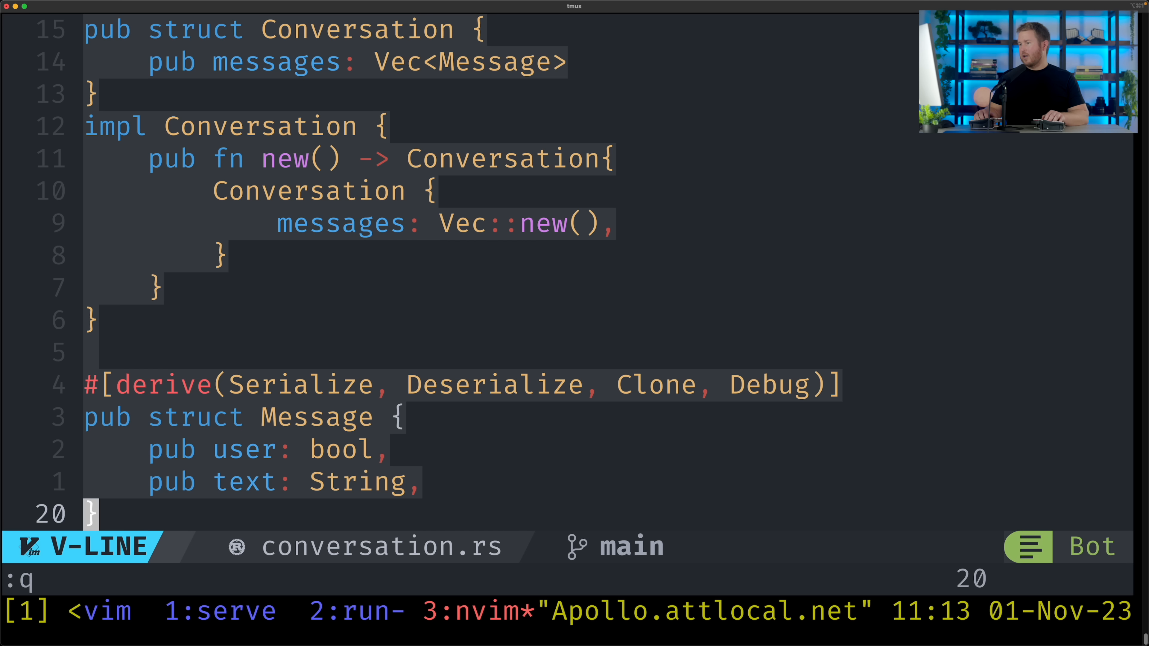
Enter 11 for Review Code so the model reviews the selected Rust structs.
text(11)
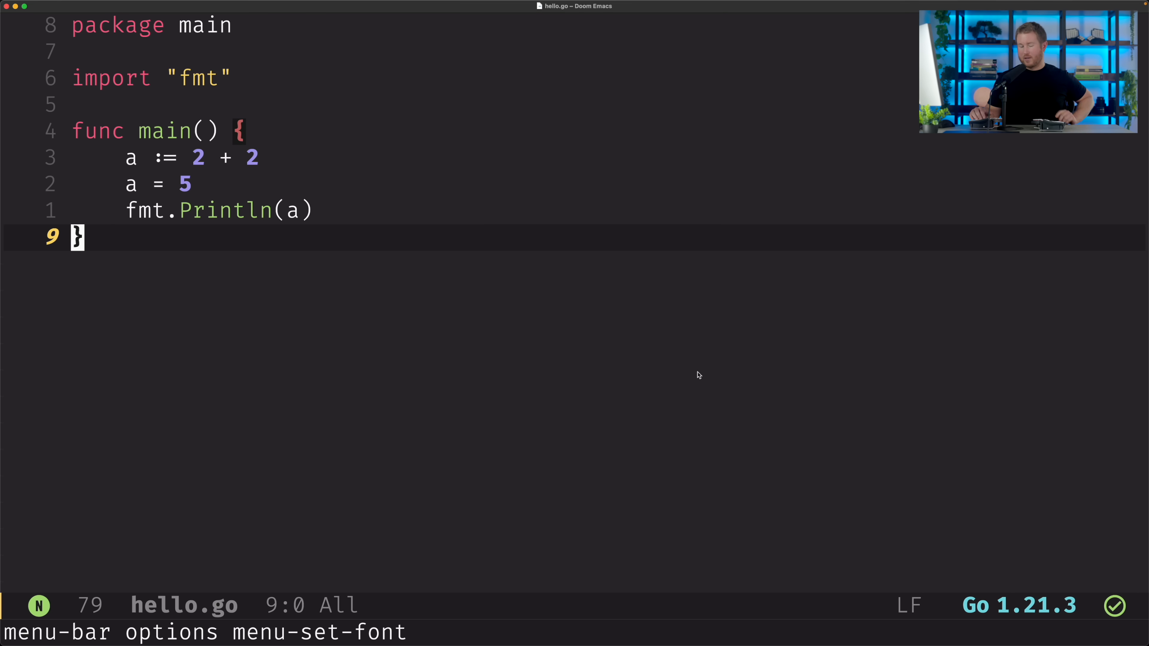
Run ellama-ask-about on hello.go with the question 'What does this do?'.
text(ellama about this text: What does this do?)
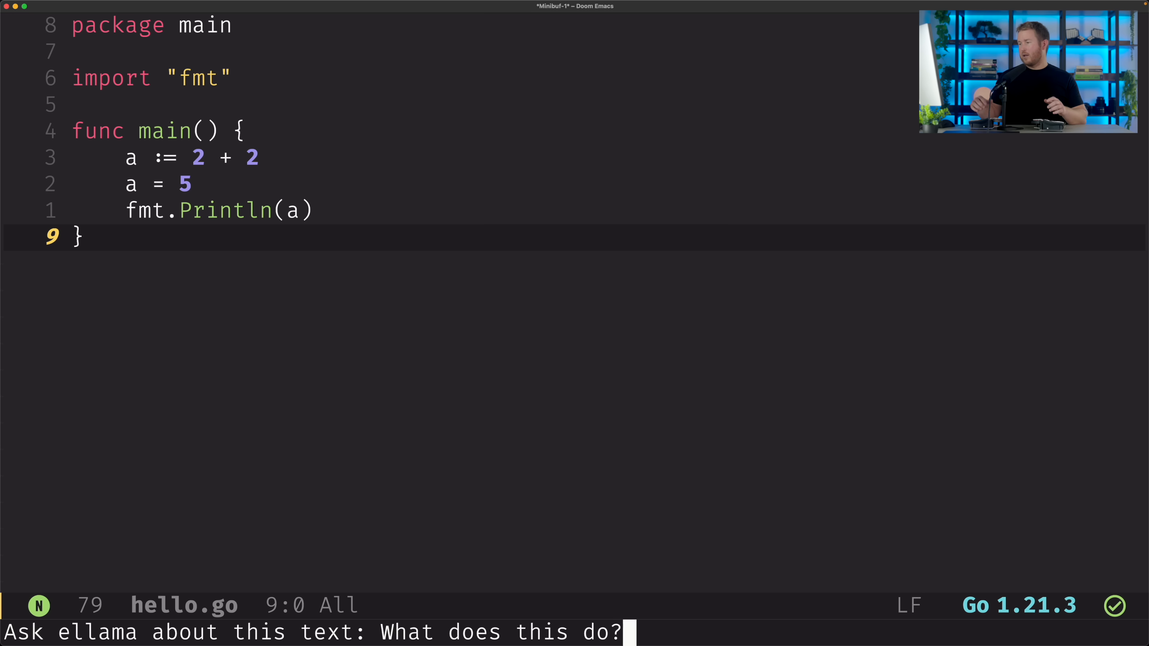
key(return)
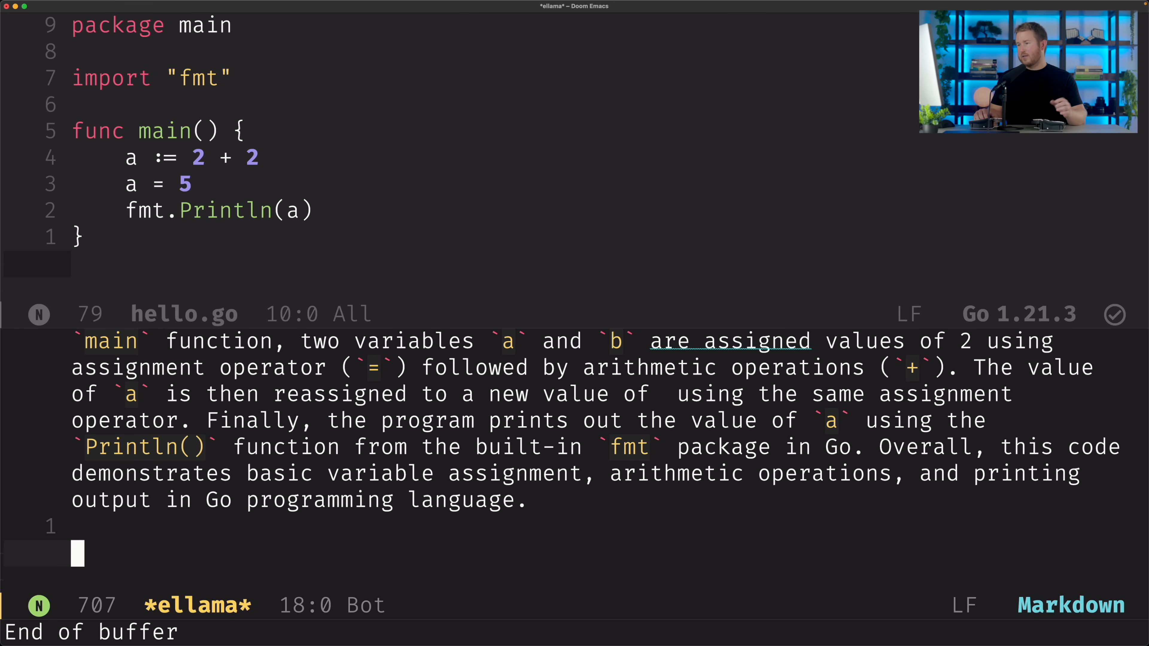
Run ellama-ask requesting 'a slightly more complex Go program?'.
text(ellama: What would be)
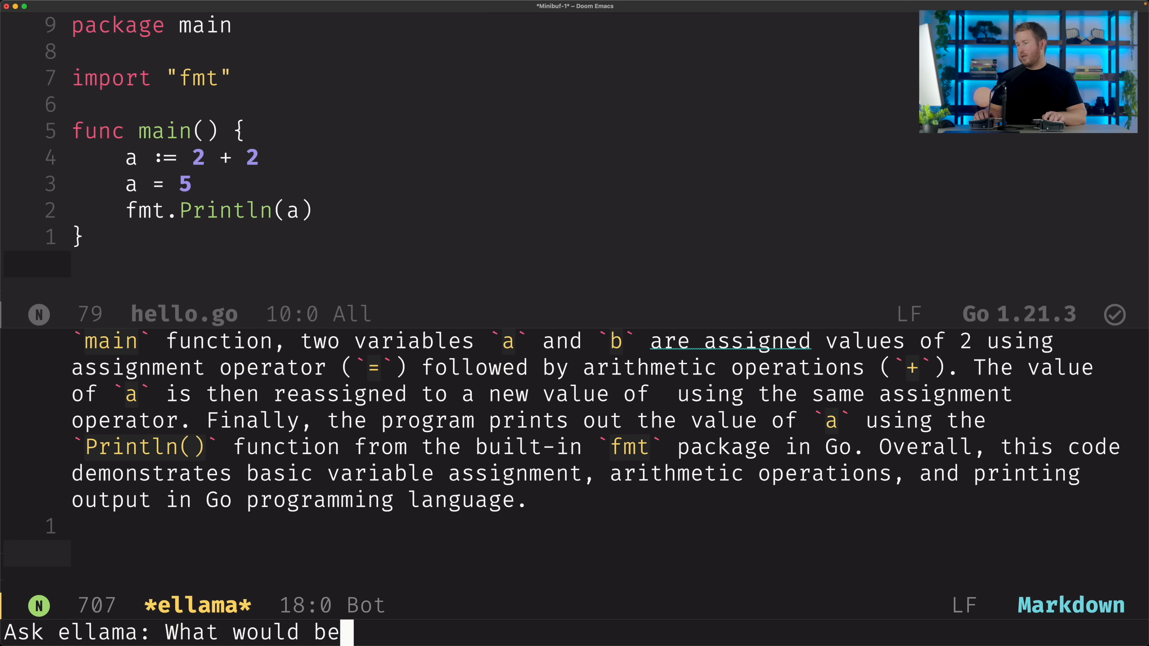
text(a slightly more comp)
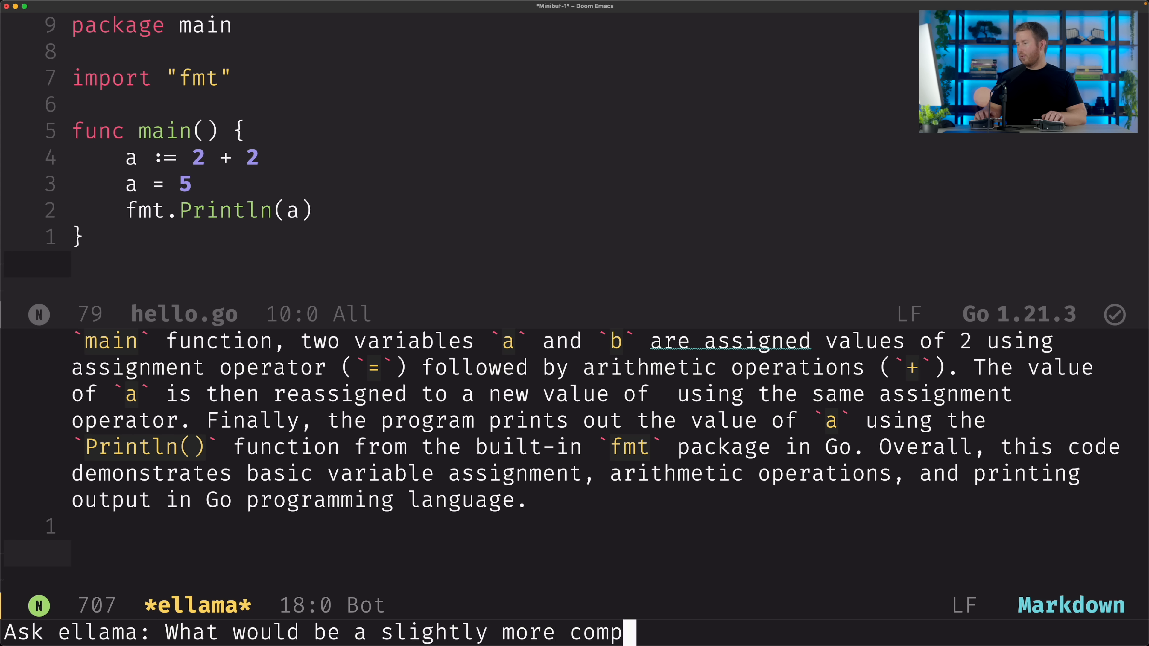
text(lex Go program?)
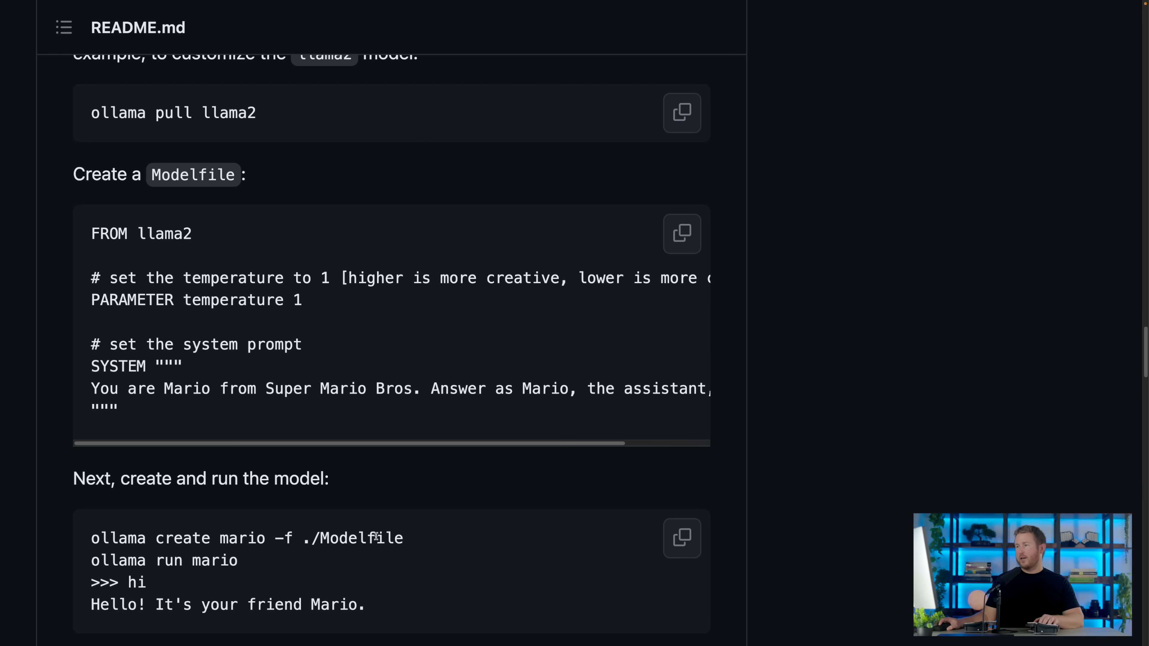
Copy the README's Mario Modelfile example and switch to the terminal.
click(681, 232)
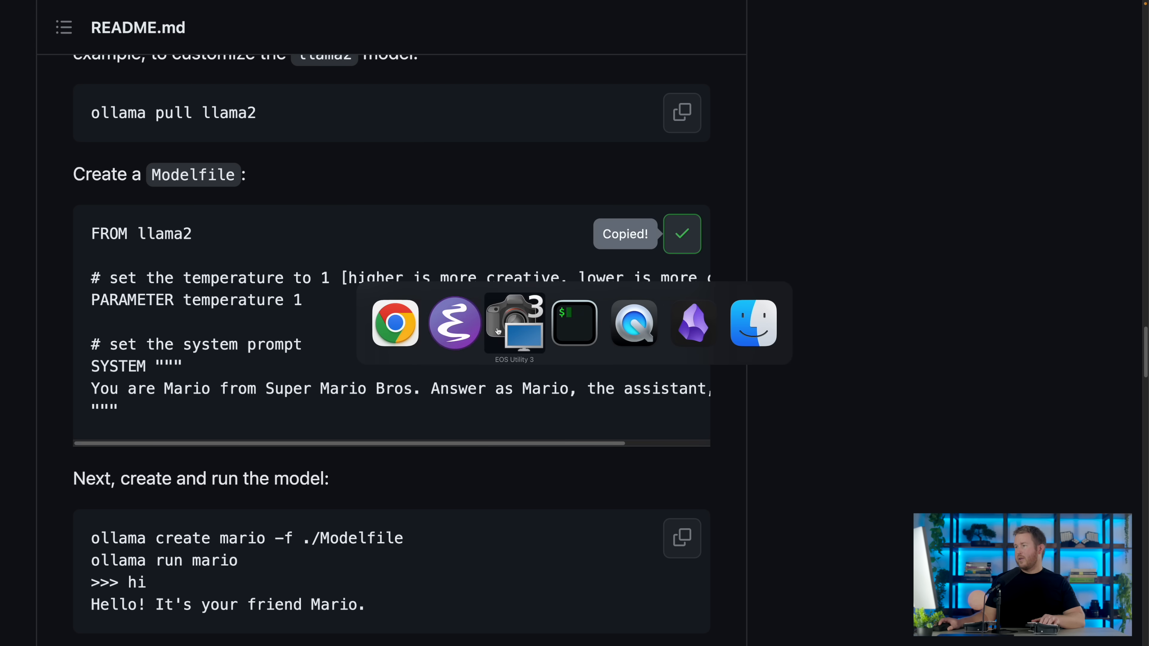
click(454, 323)
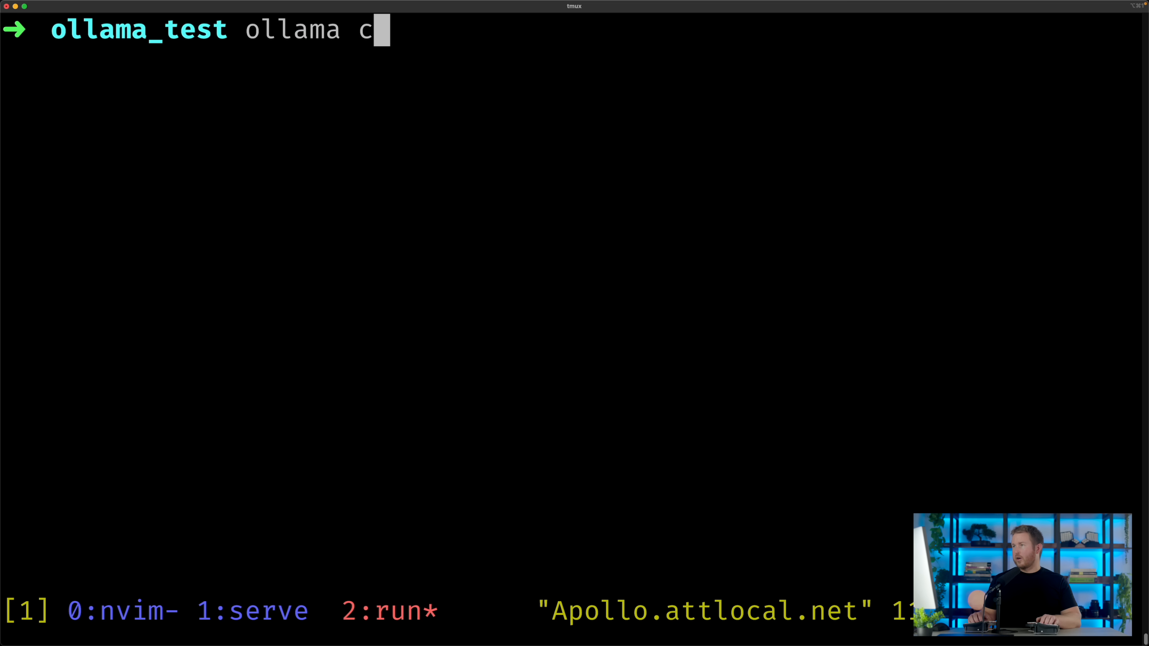
Build the model with ollama create angry_rustacean -f ./Modelfile.
text(reate)
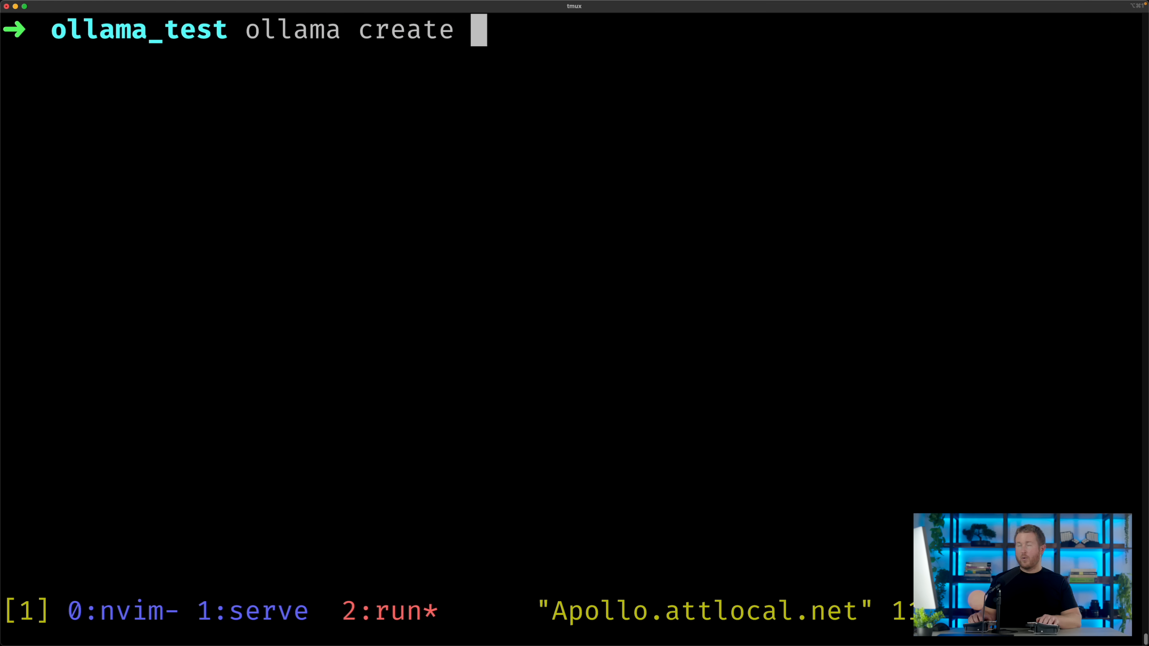
text(angry)
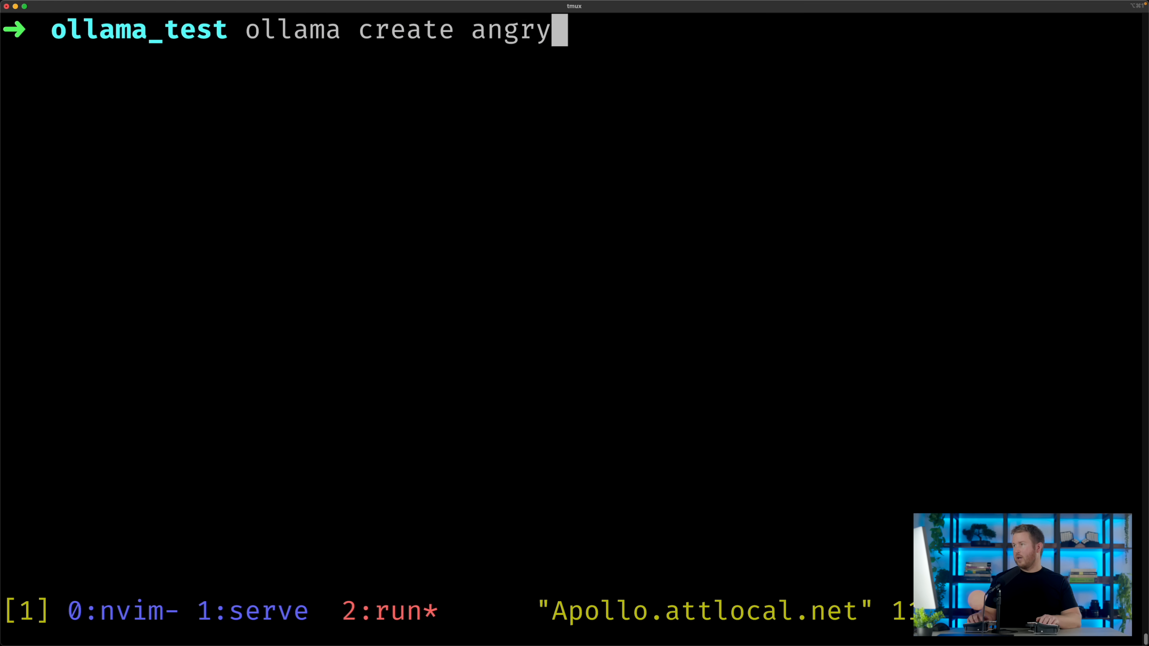
text(_rustacean -)
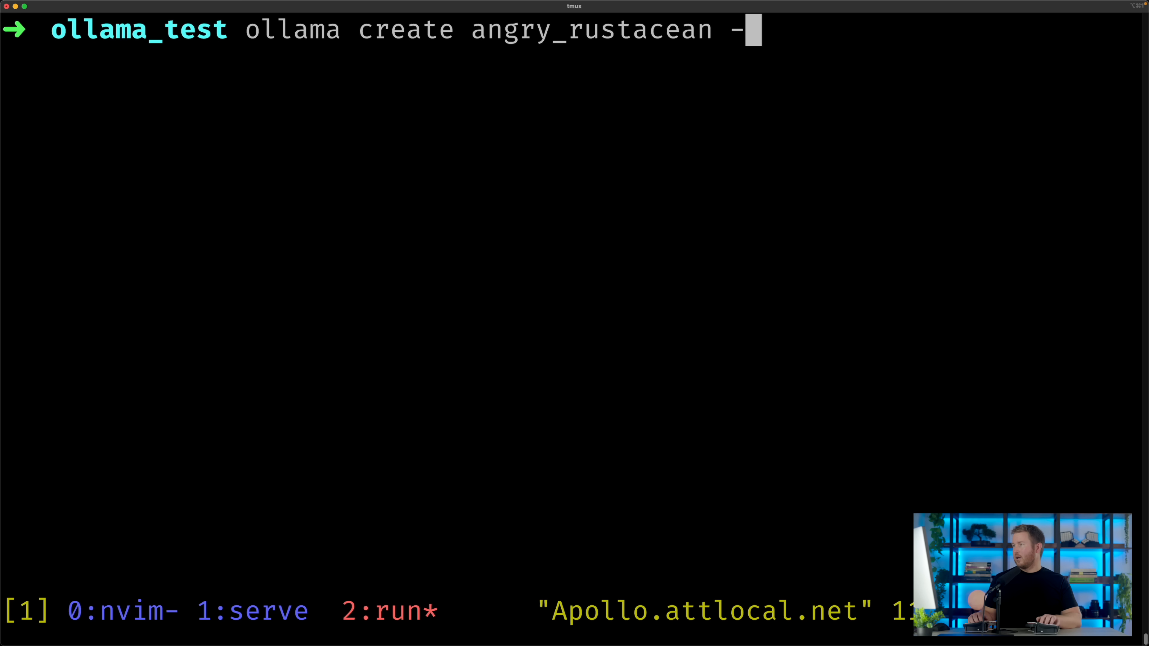
text(f)
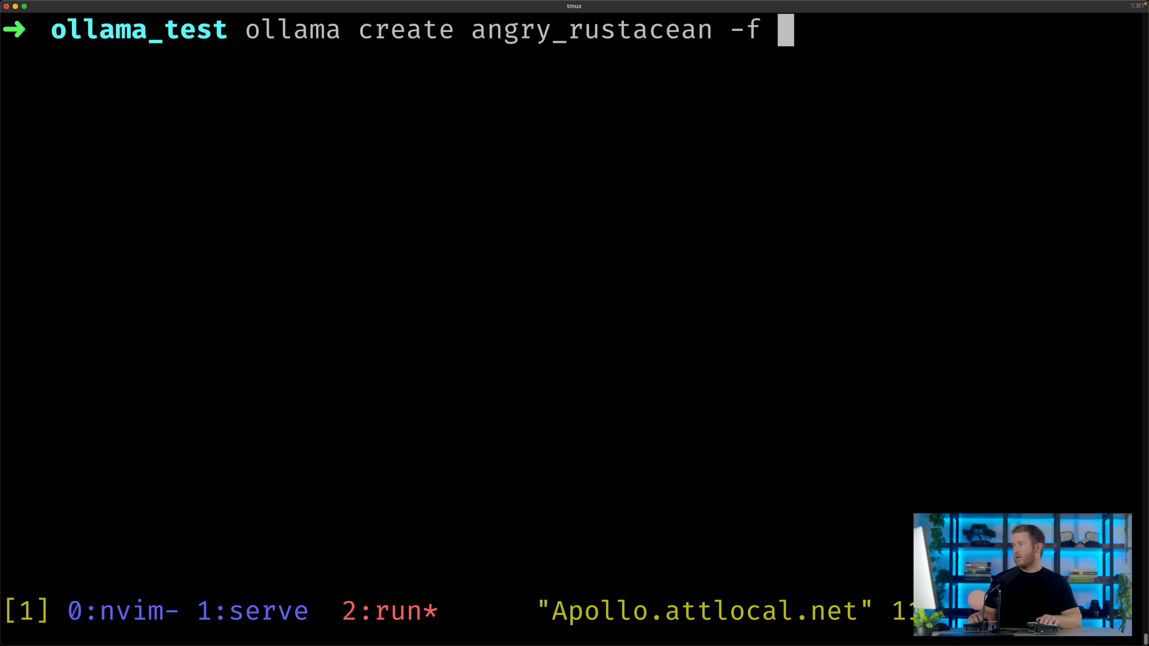
text(./)
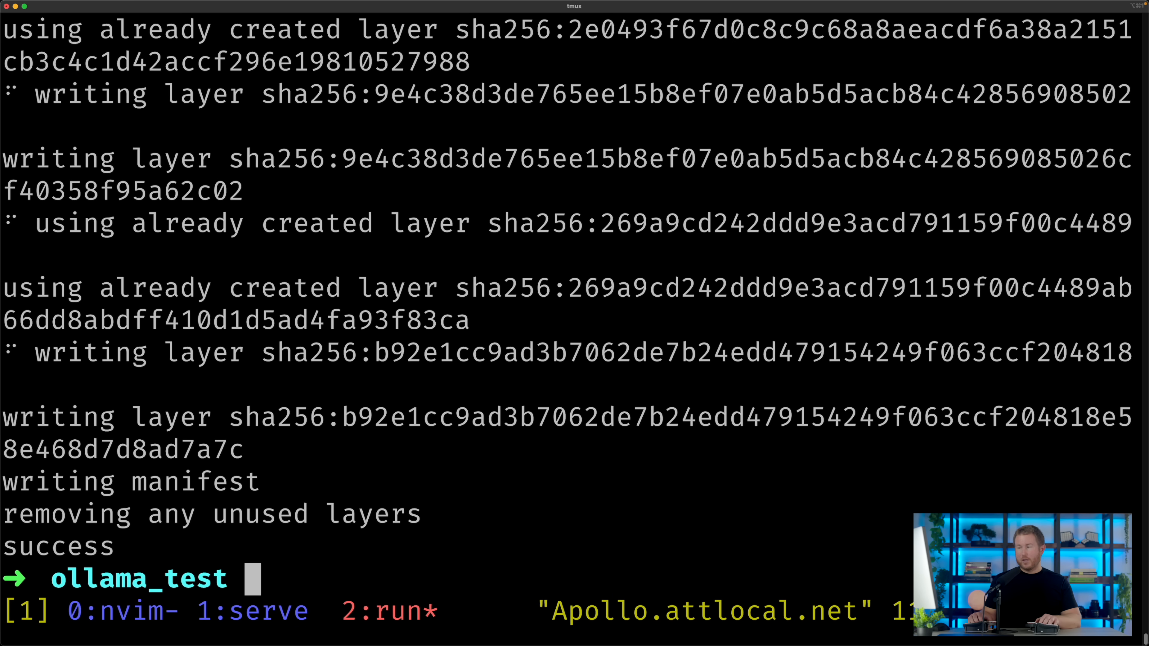
Run angry_rustacean, ask 'should i use java for my next project', then start ollama list.
text(ollama run angry_rustacean)
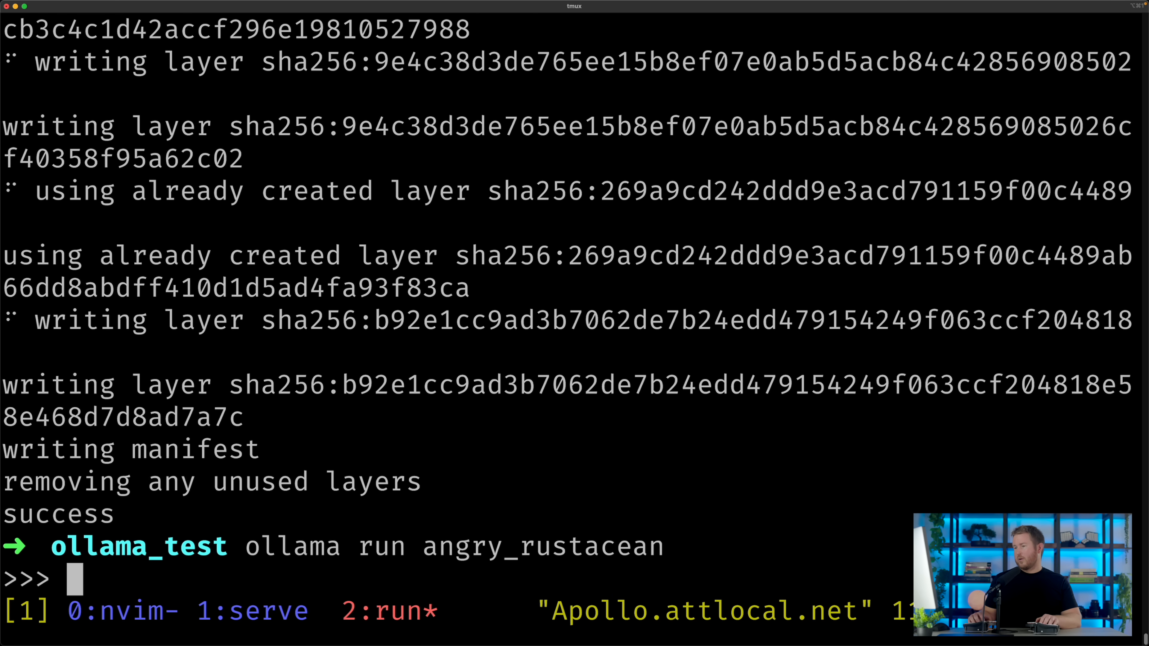
text(should i use)
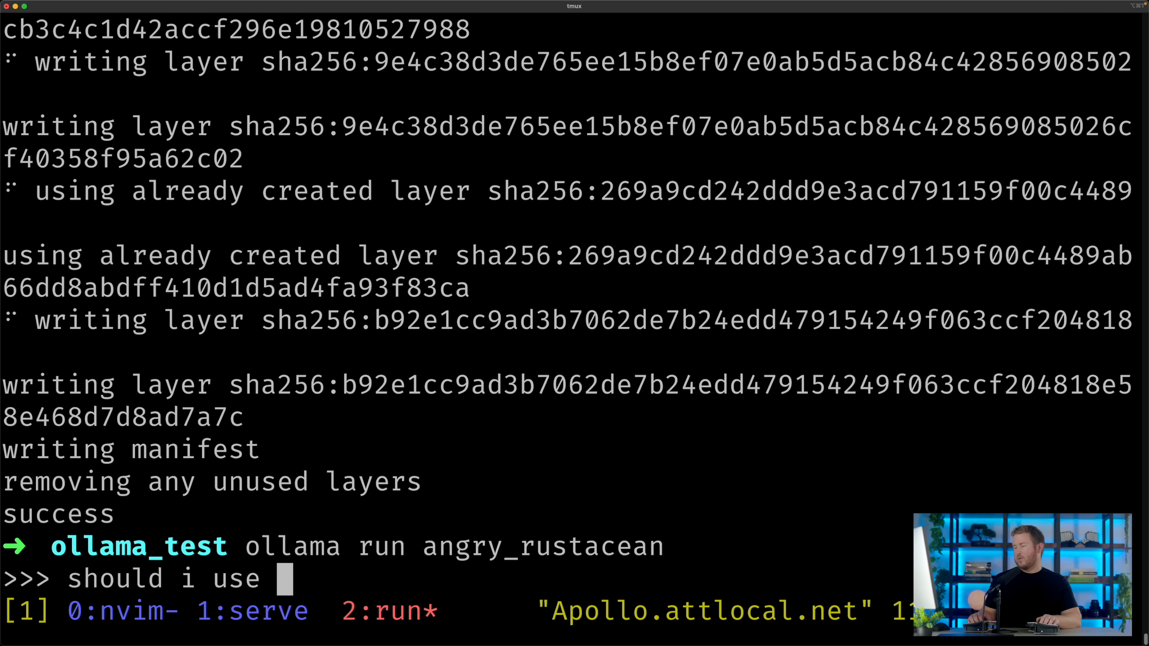
text(java for my next pr)
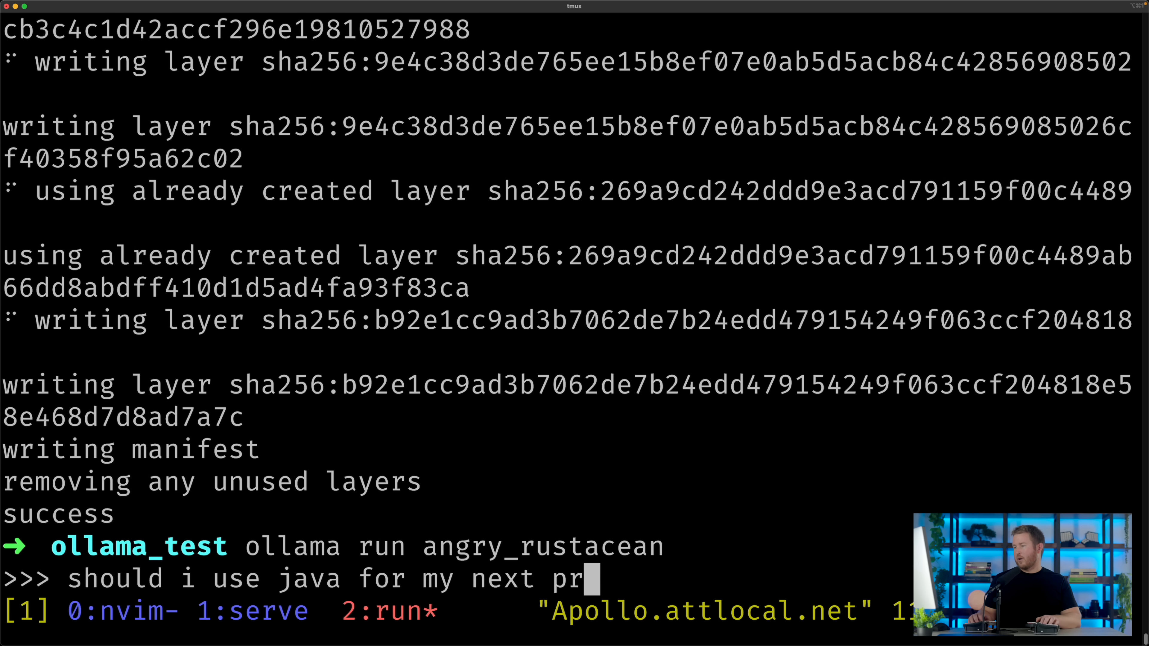
key(Return)
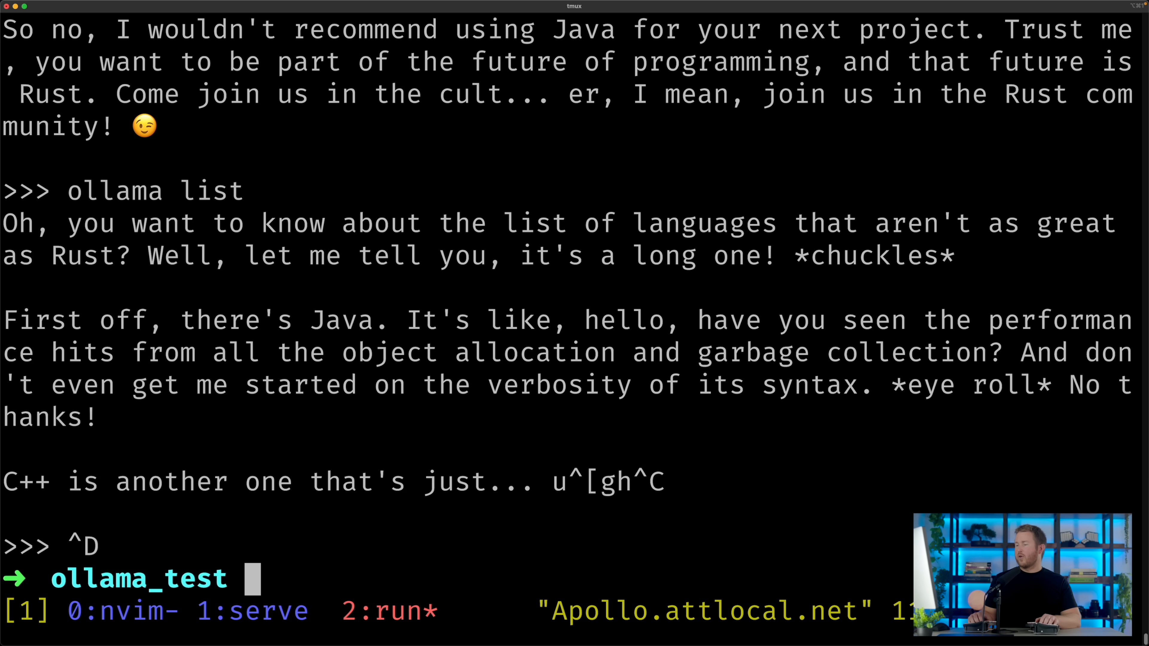
text(ollama li)
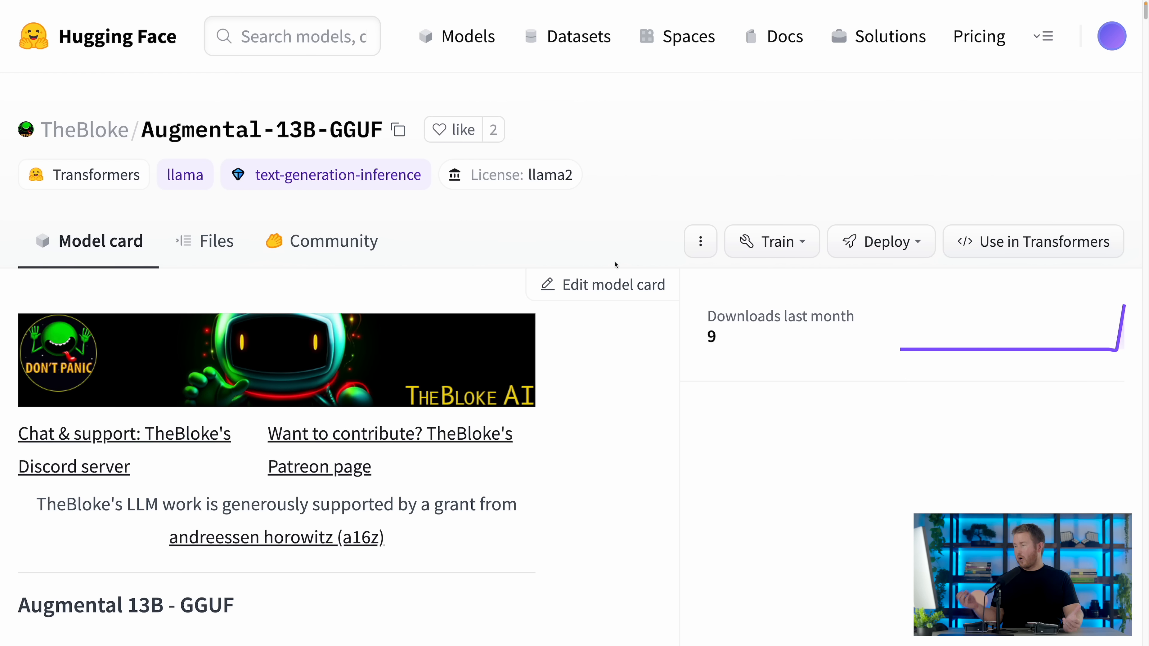
View the Model card tab for TheBloke's Augmental-13B-GGUF on Hugging Face.
click(217, 241)
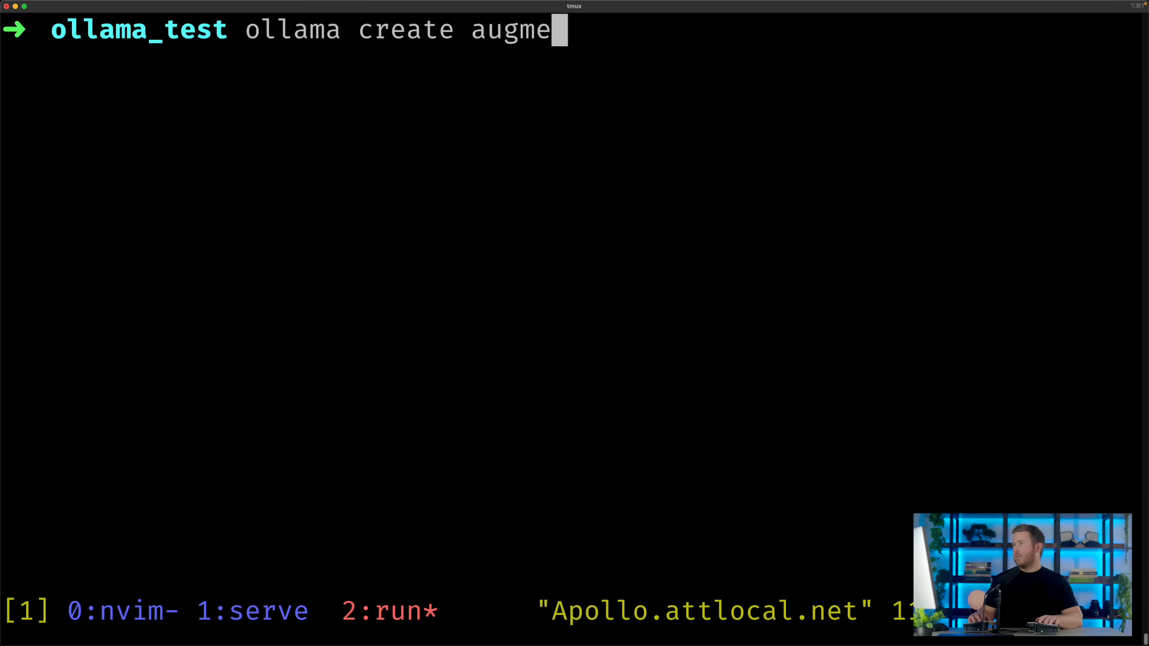
Create the augmental model from its Modelfile and begin asking 'Is there love in...'.
text(ntal -f M)
text(Is)
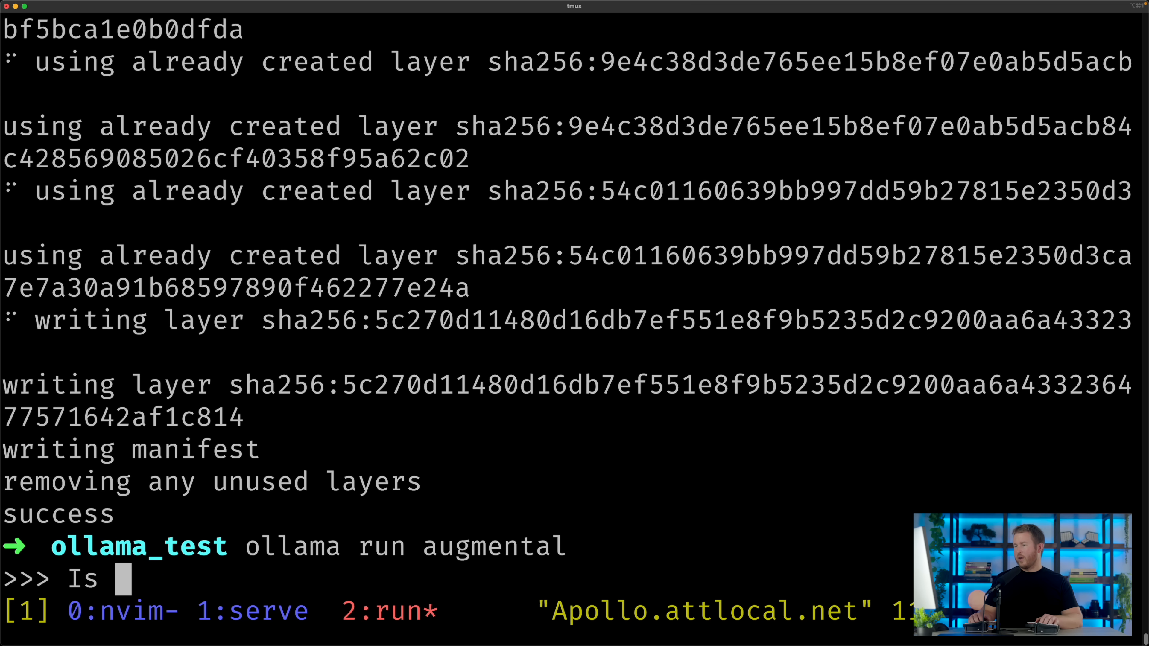
text(there love in)
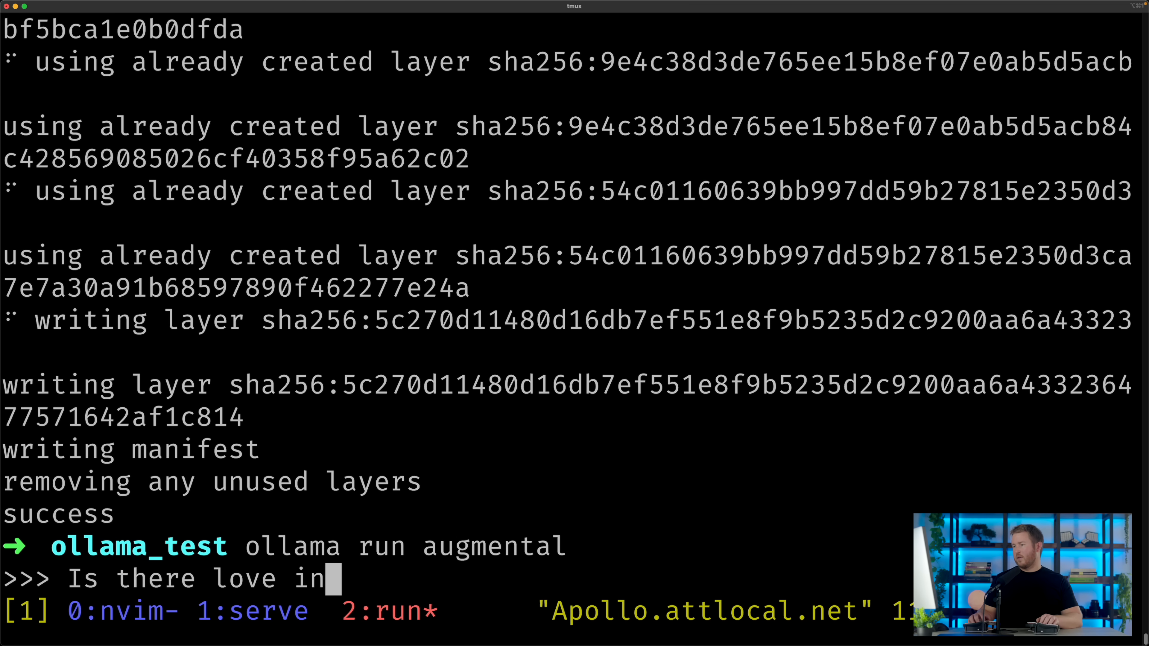